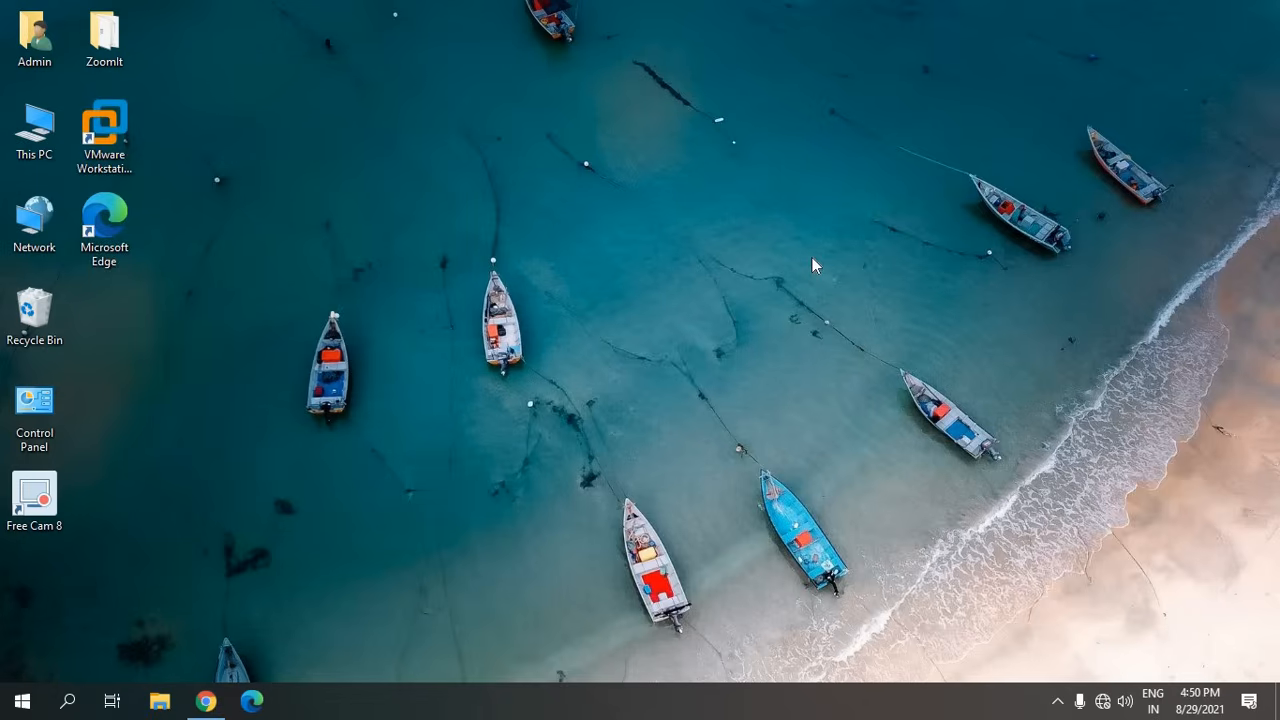
{"action": "mouse_move", "coordinate": [78, 672]}
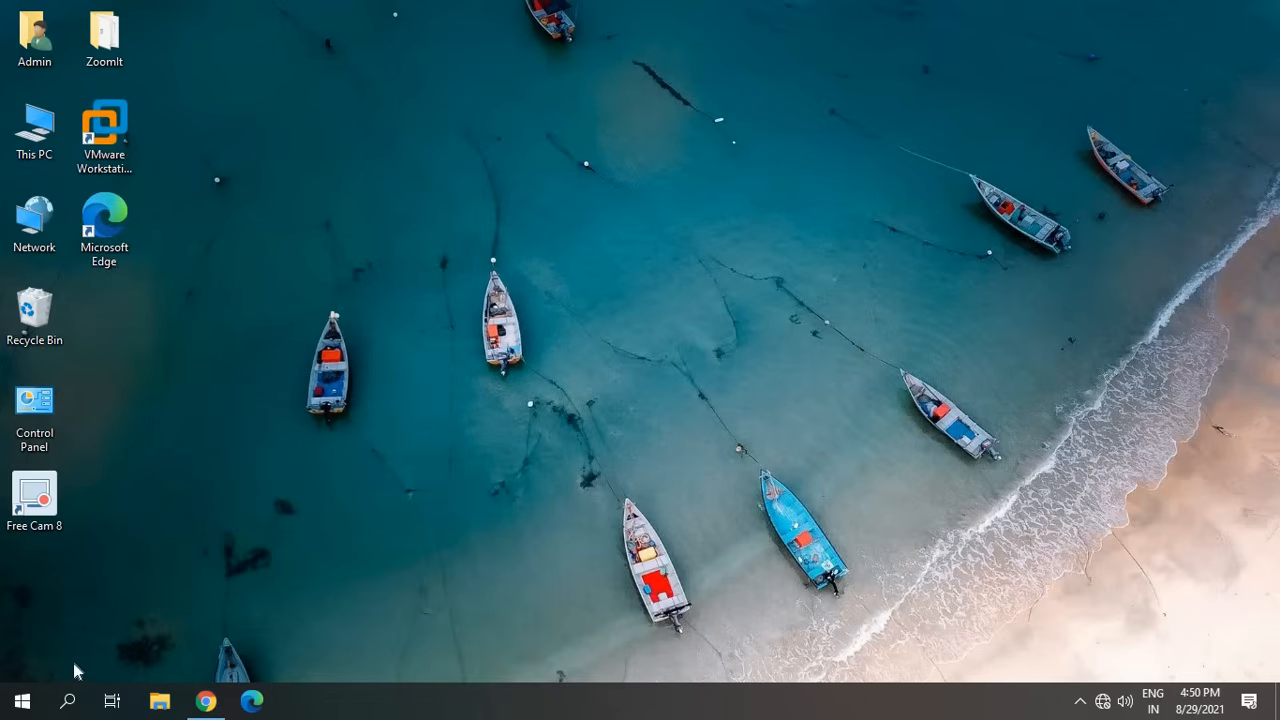
Search the Start menu for 'file' to find File Explorer
{"action": "left_click", "coordinate": [68, 700]}
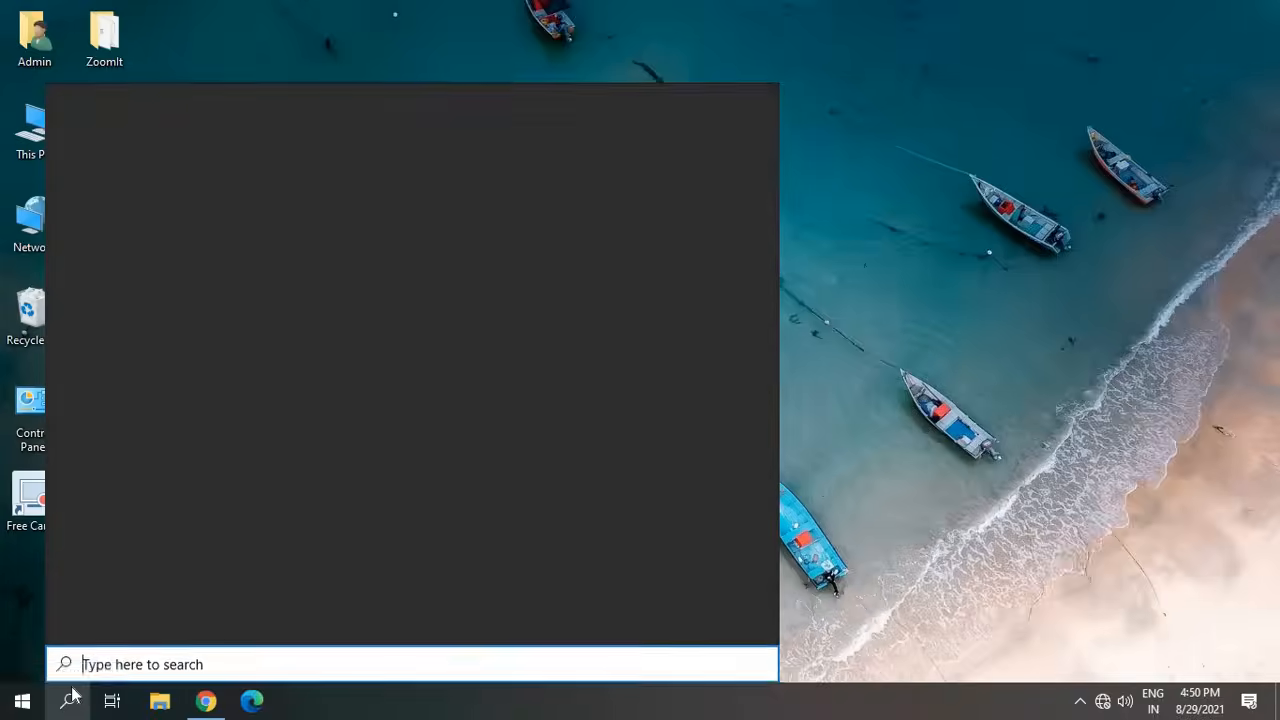
{"action": "type", "text": "file"}
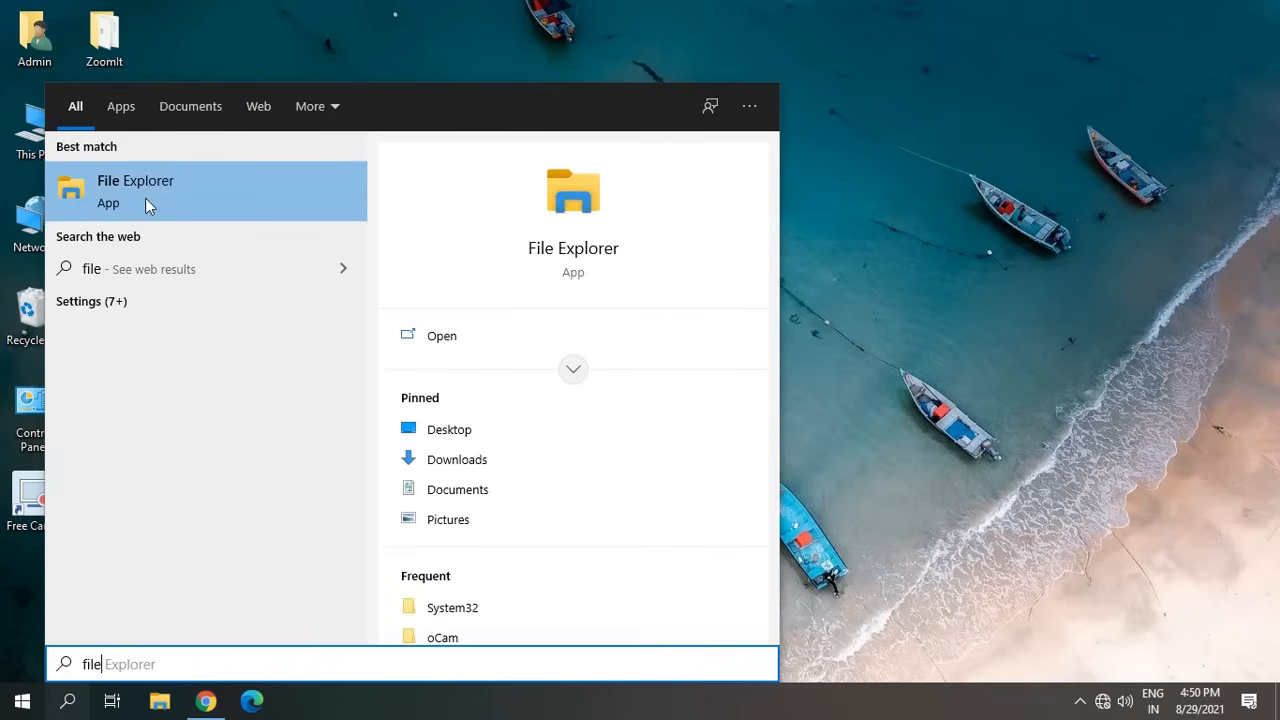
{"action": "mouse_move", "coordinate": [224, 200]}
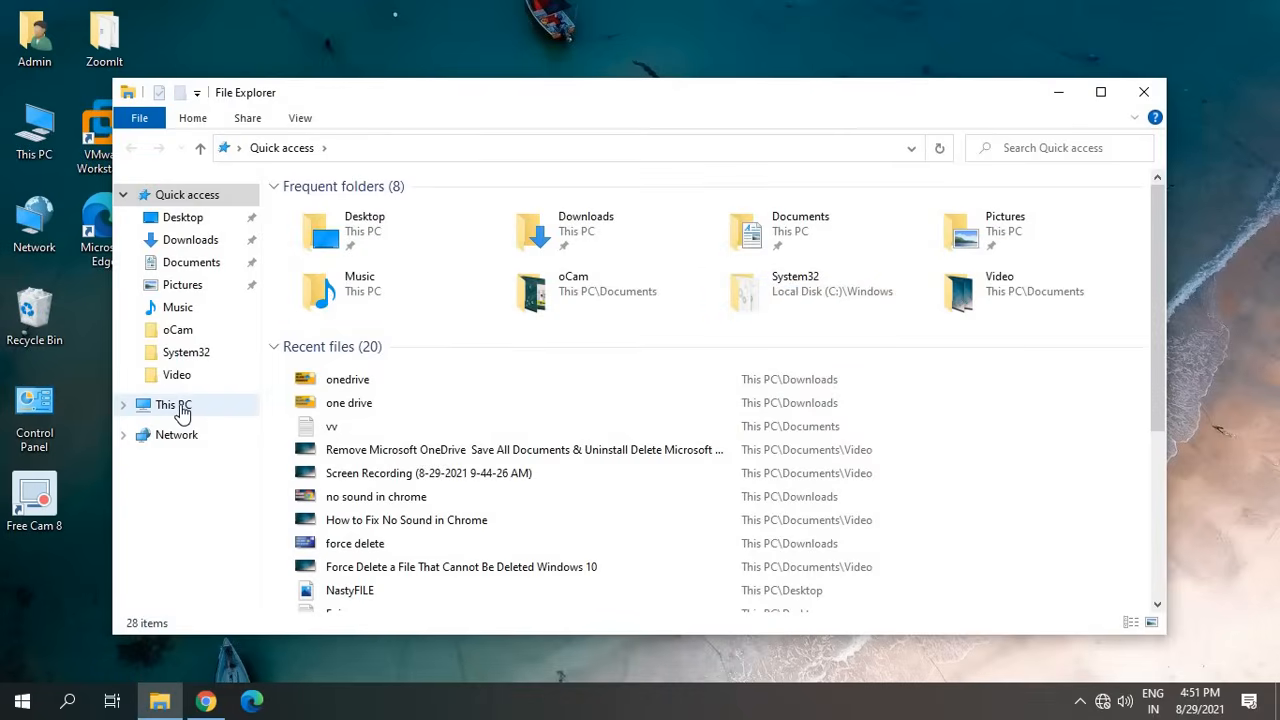
Show This PC, listing Local Disk (C:) as the only drive
{"action": "left_click", "coordinate": [172, 404]}
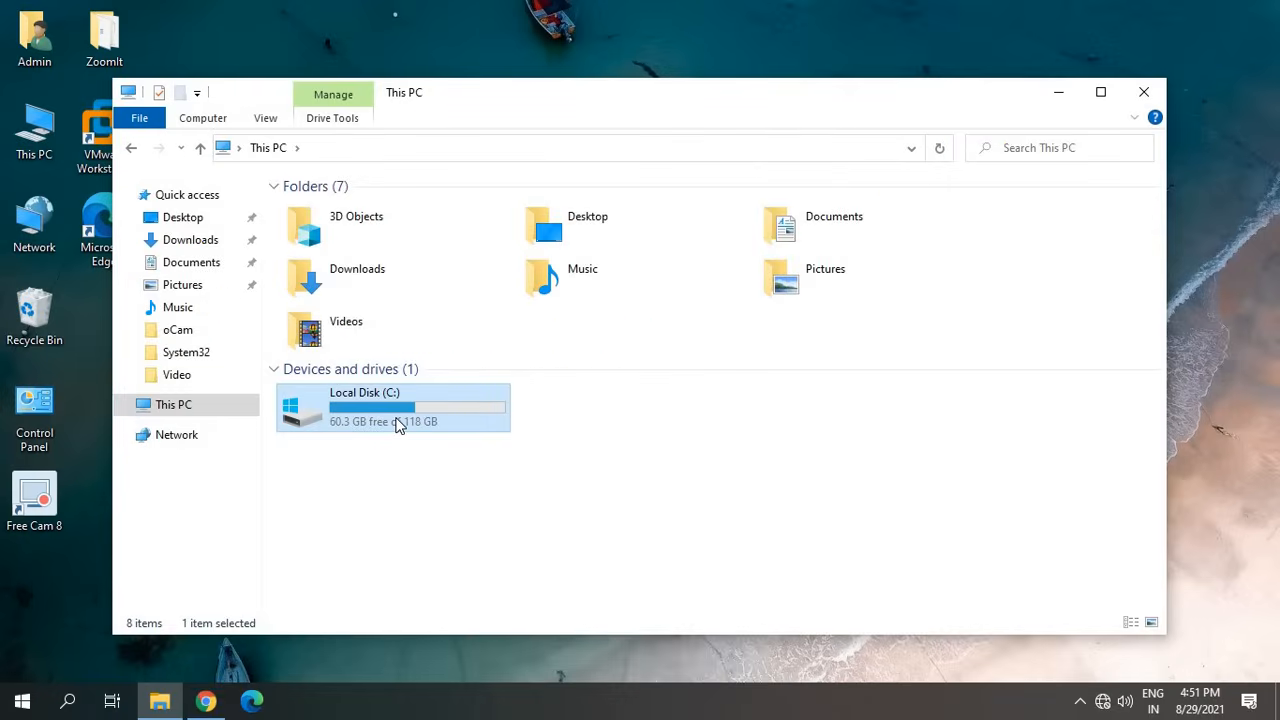
{"action": "mouse_move", "coordinate": [342, 430]}
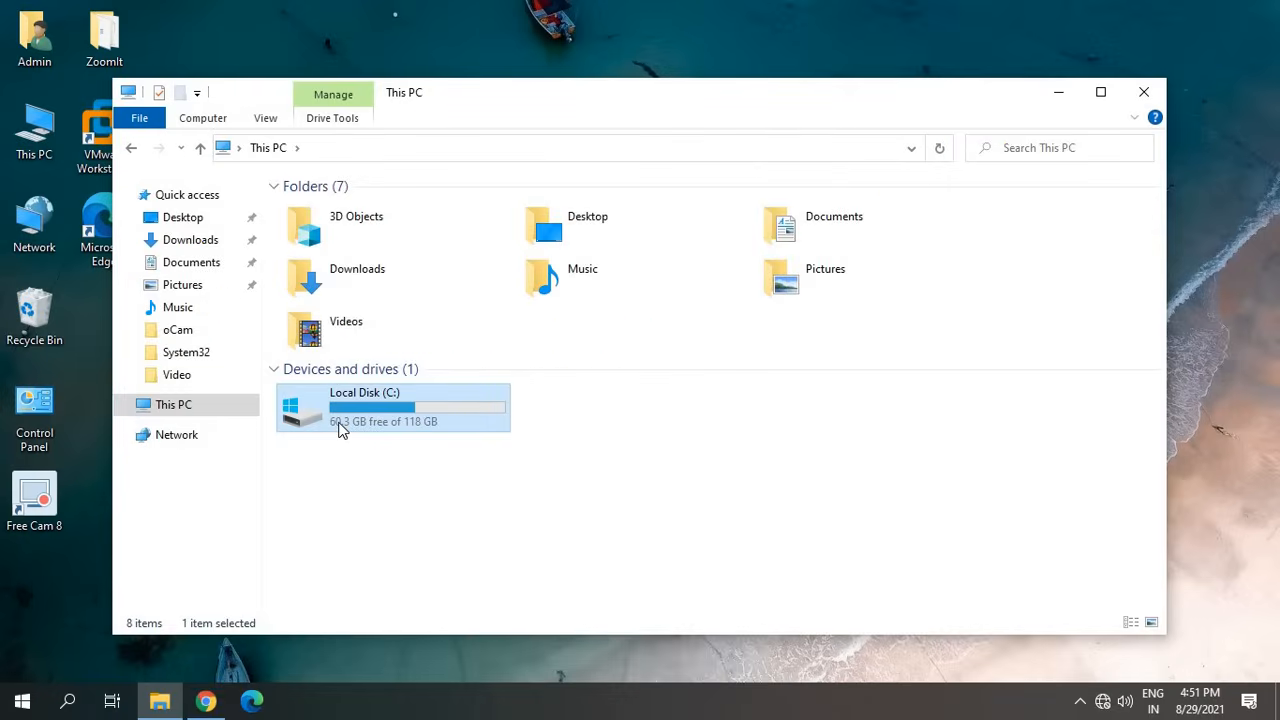
{"action": "mouse_move", "coordinate": [640, 400]}
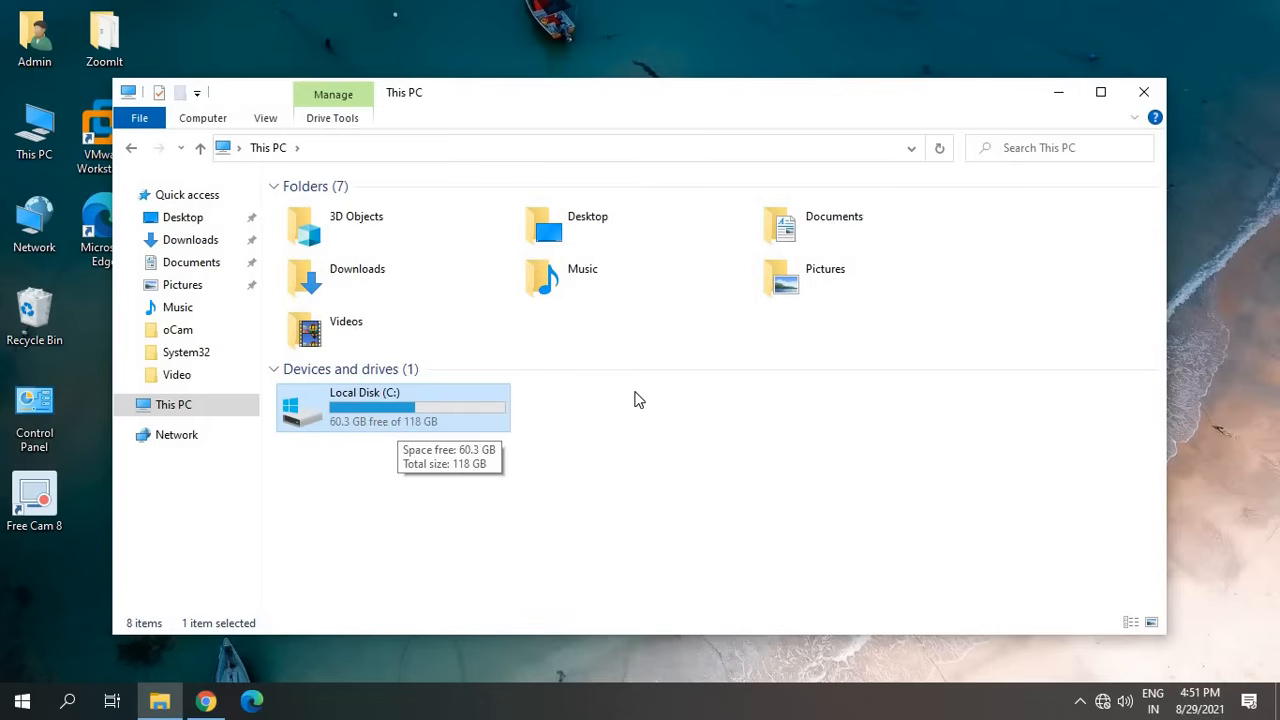
{"action": "mouse_move", "coordinate": [652, 434]}
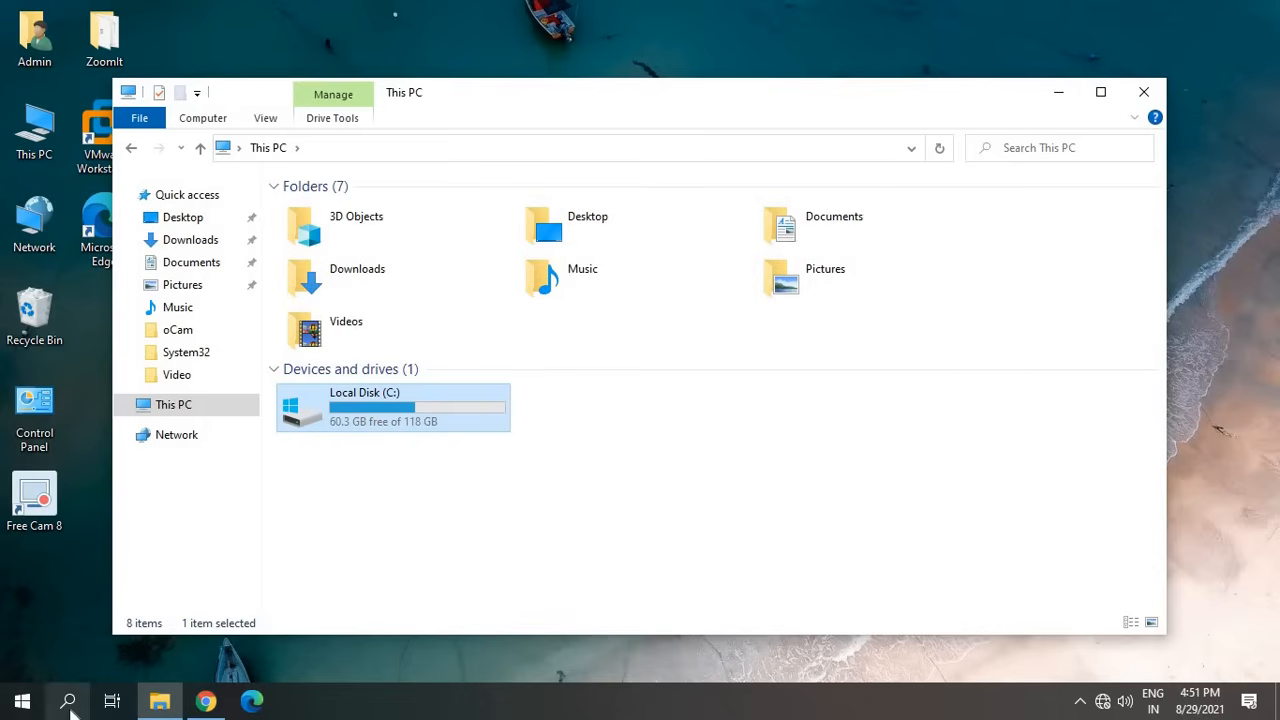
{"action": "mouse_move", "coordinate": [492, 588]}
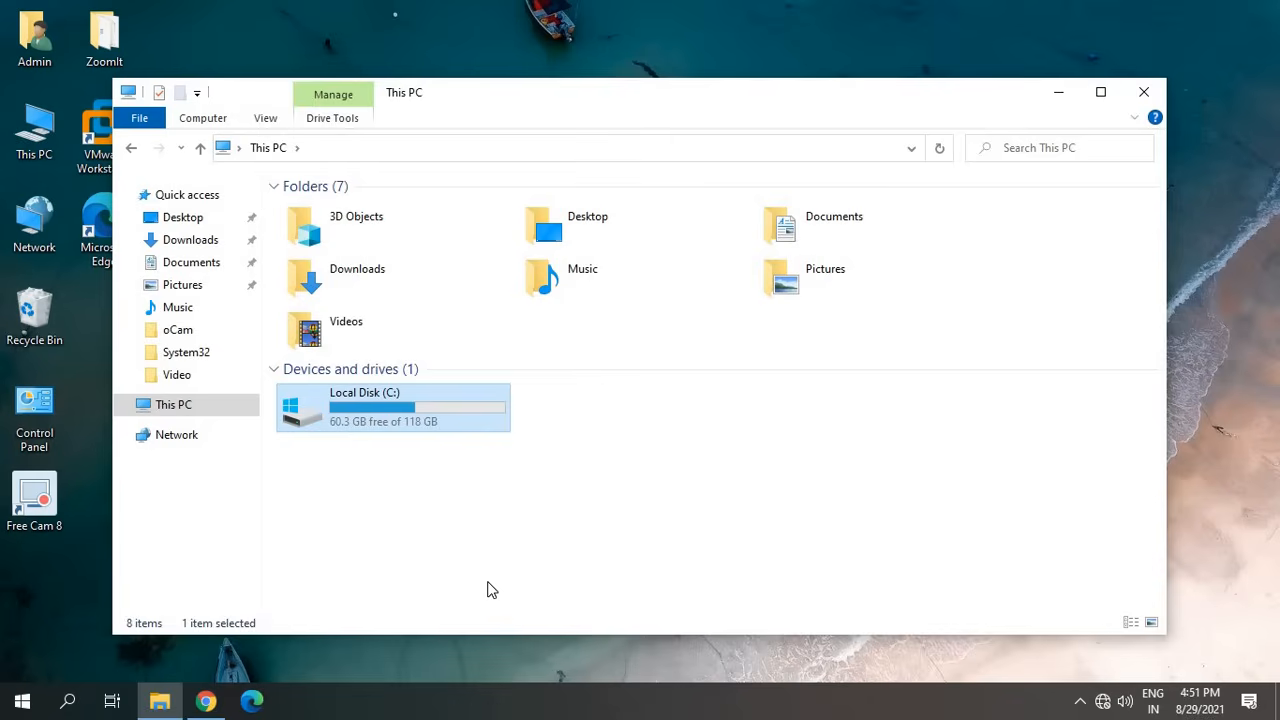
{"action": "mouse_move", "coordinate": [20, 700]}
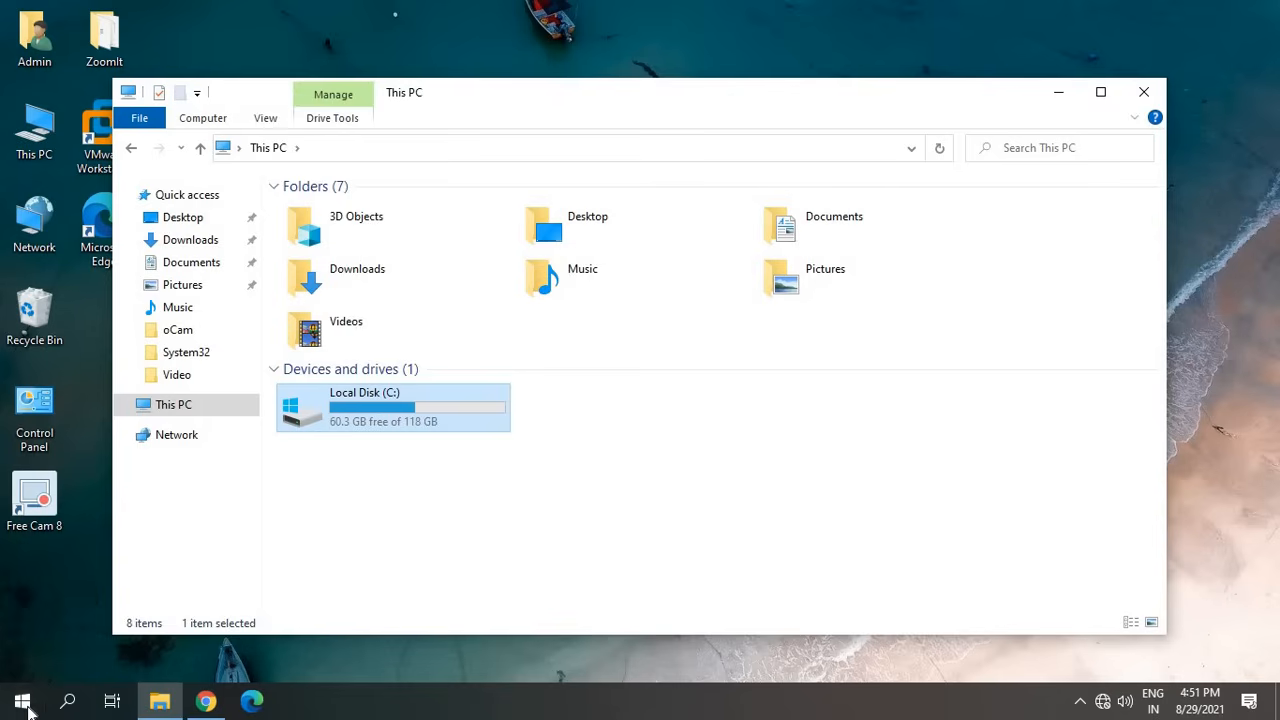
Run diskmgmt.msc from the Run dialog to start Disk Management
{"action": "right_click", "coordinate": [22, 700]}
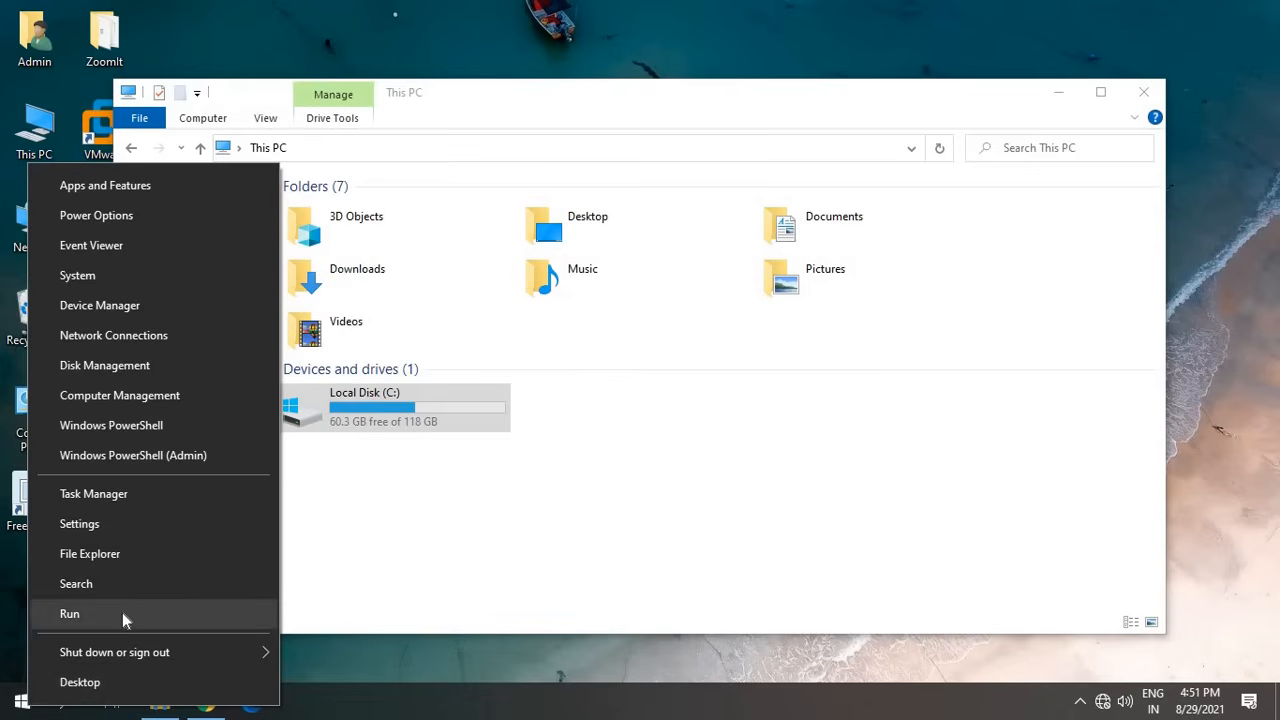
{"action": "left_click", "coordinate": [68, 612]}
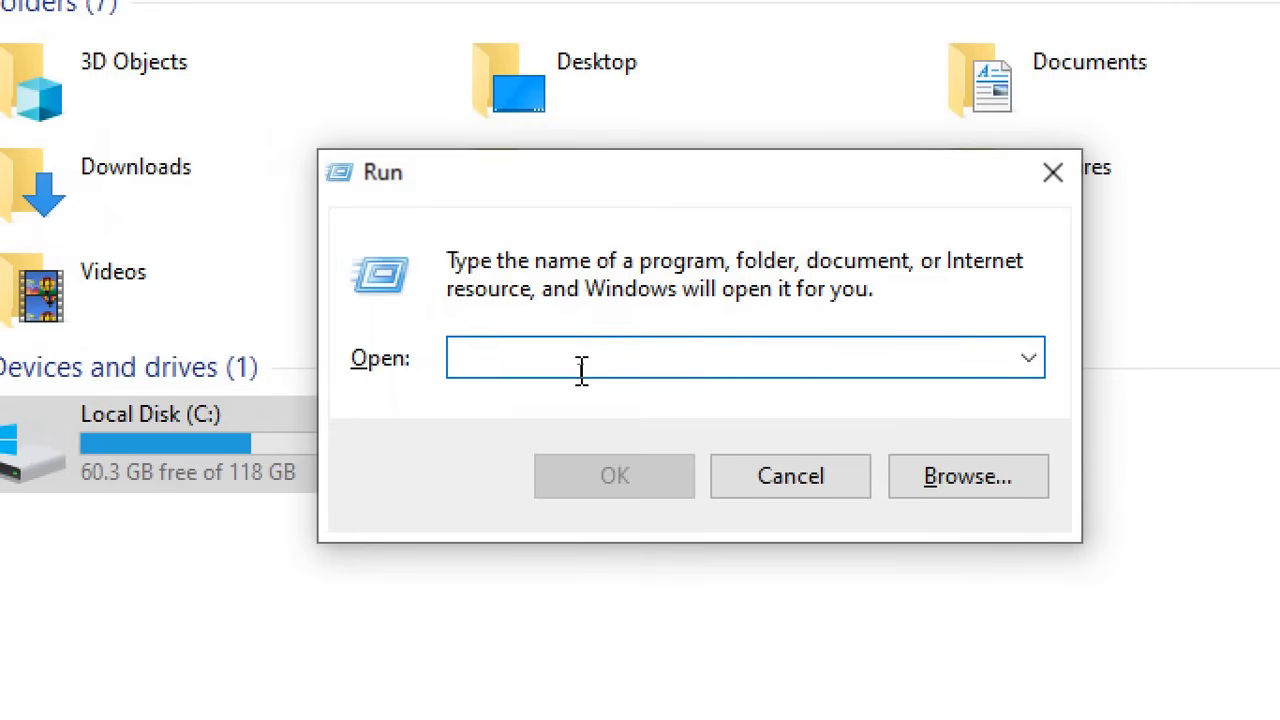
{"action": "type", "text": "dis"}
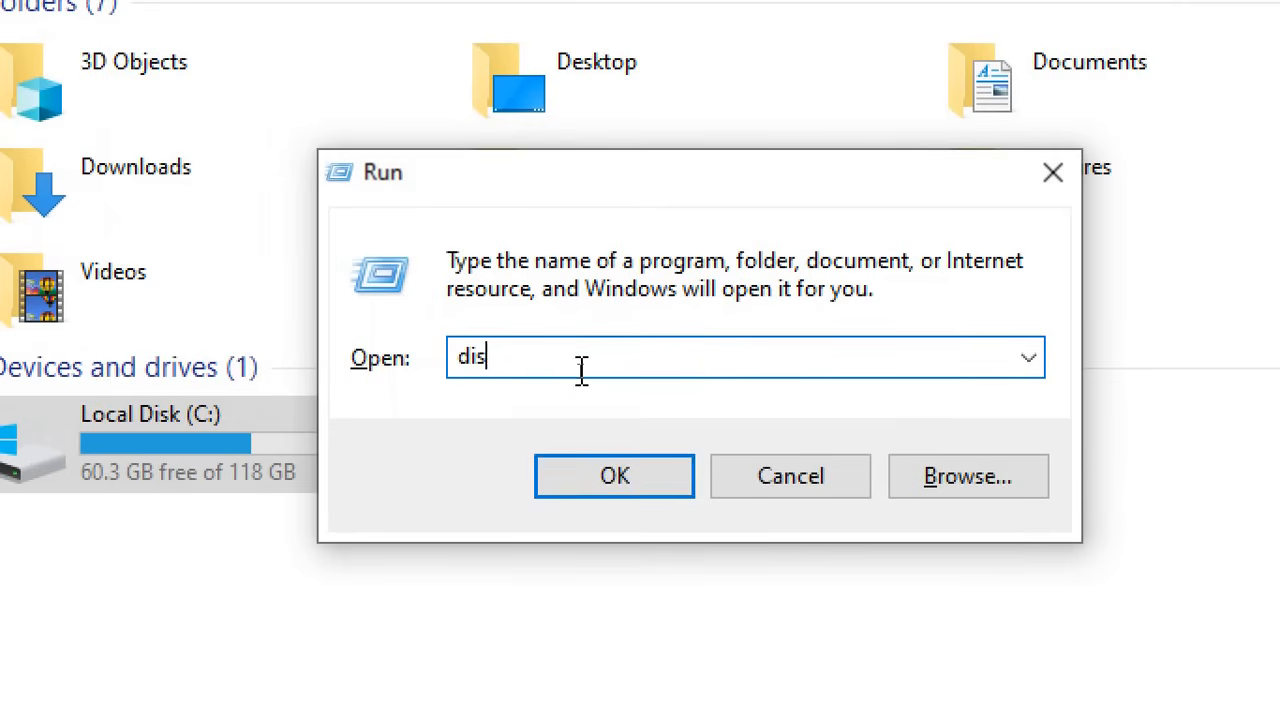
{"action": "type", "text": "kmgmt."}
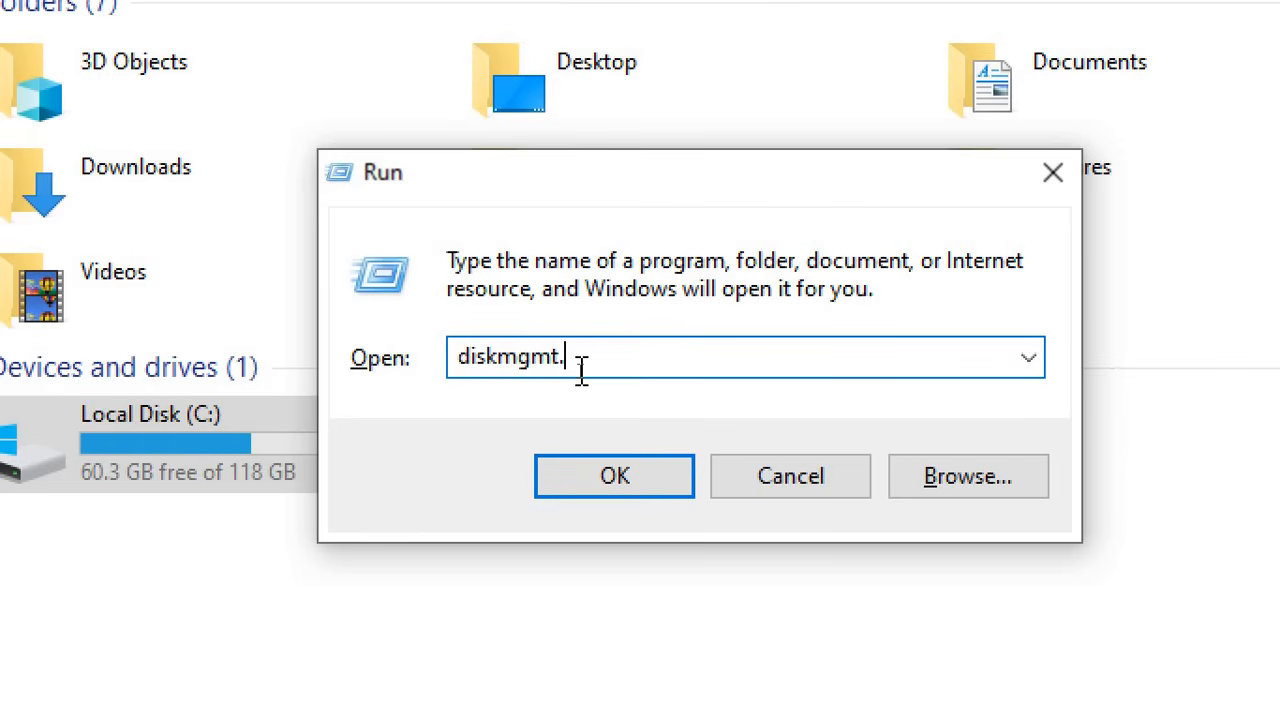
{"action": "type", "text": "msc"}
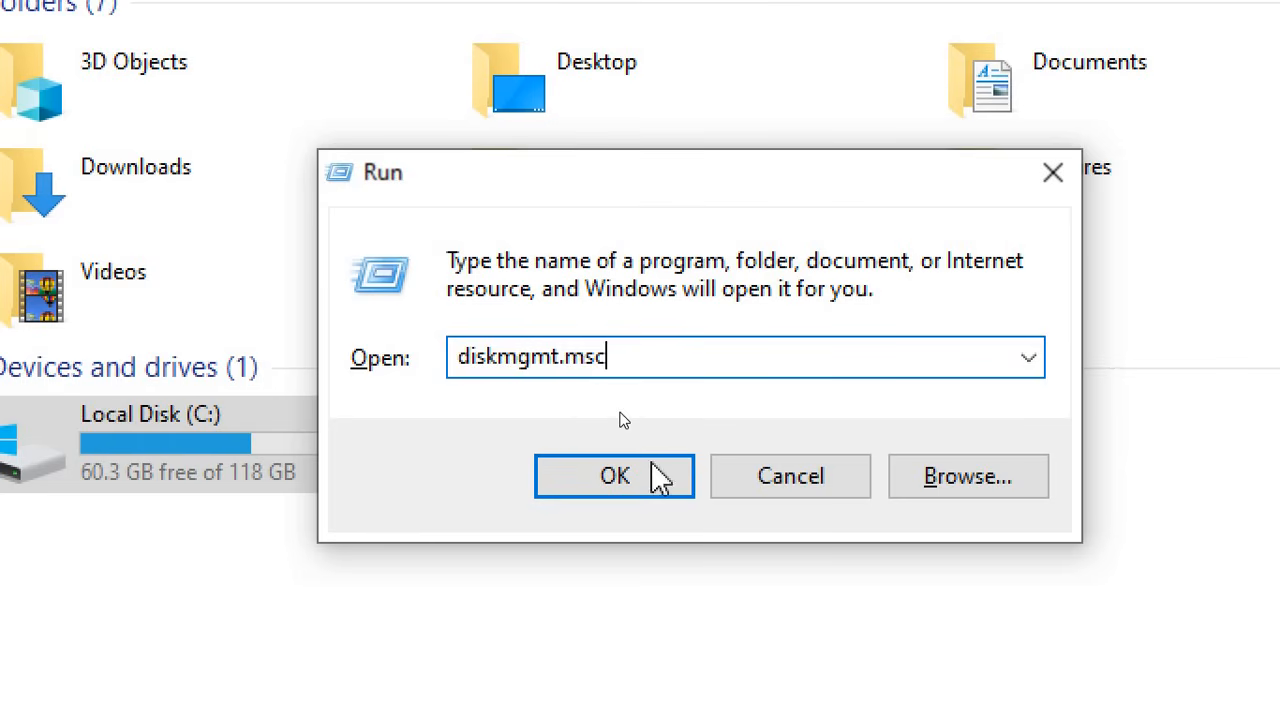
{"action": "mouse_move", "coordinate": [670, 460]}
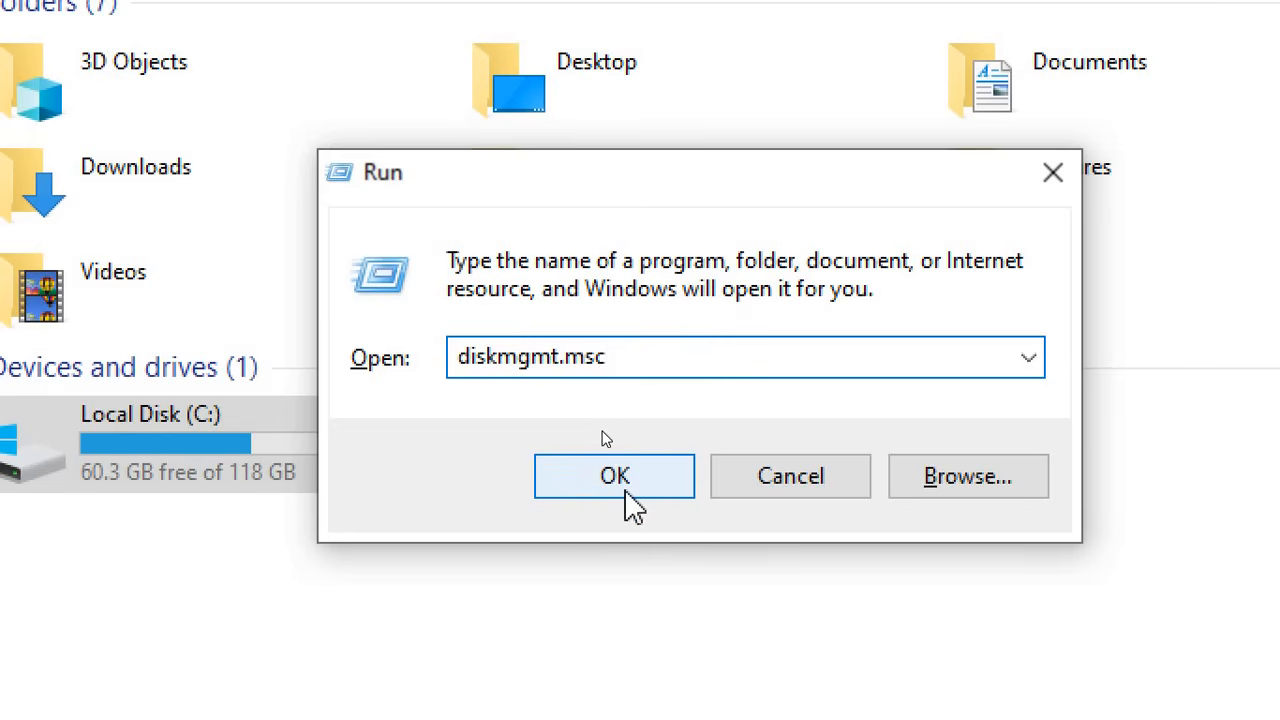
{"action": "left_click", "coordinate": [614, 476]}
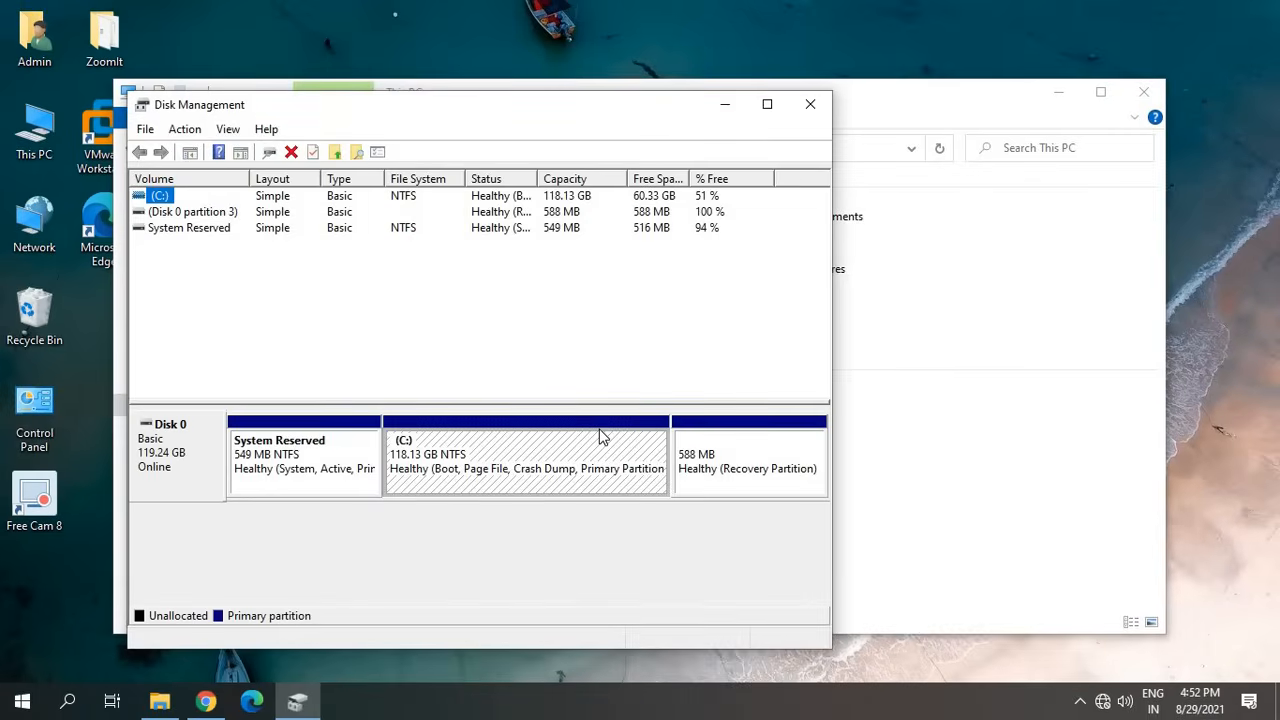
{"action": "mouse_move", "coordinate": [1144, 94]}
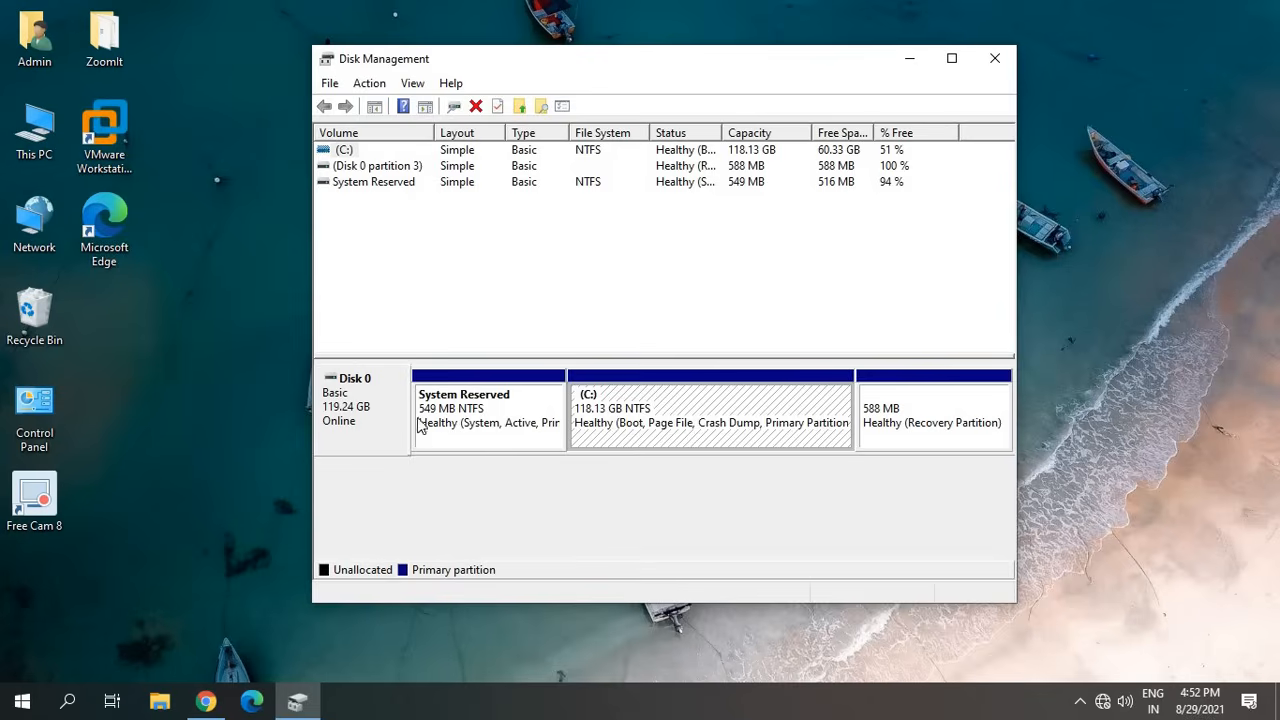
{"action": "left_click", "coordinate": [488, 410]}
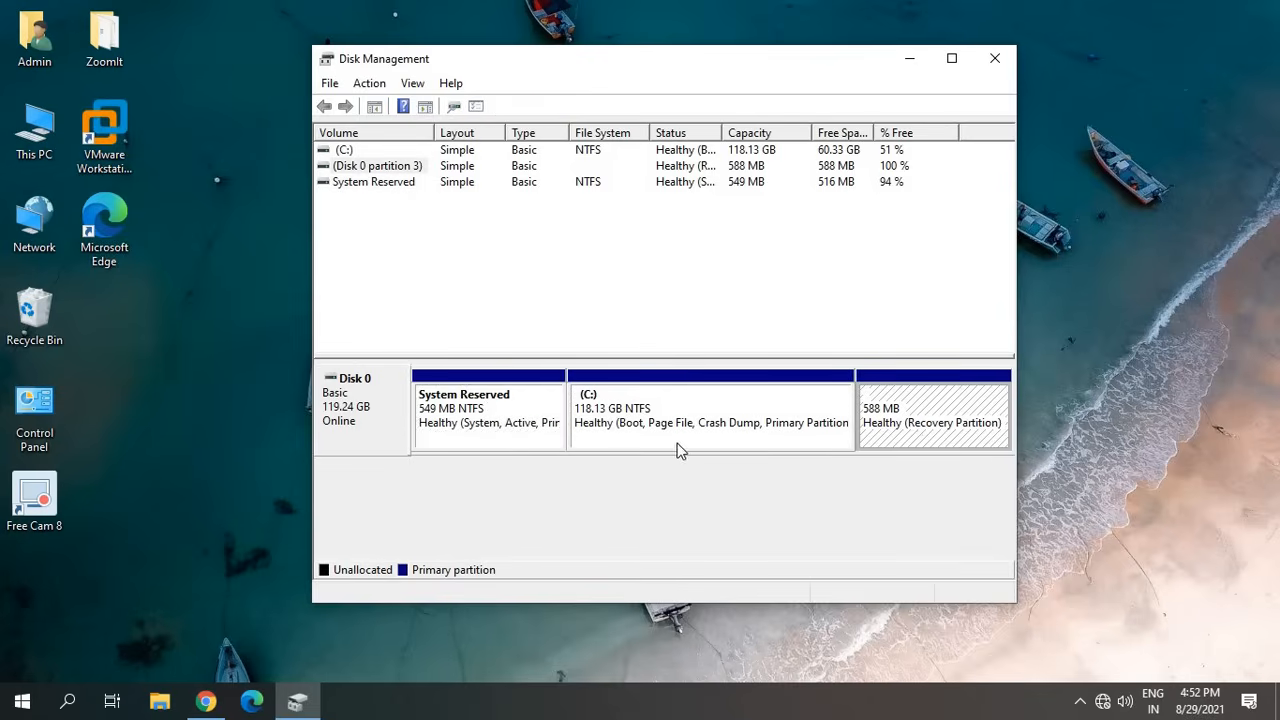
{"action": "left_click", "coordinate": [710, 410]}
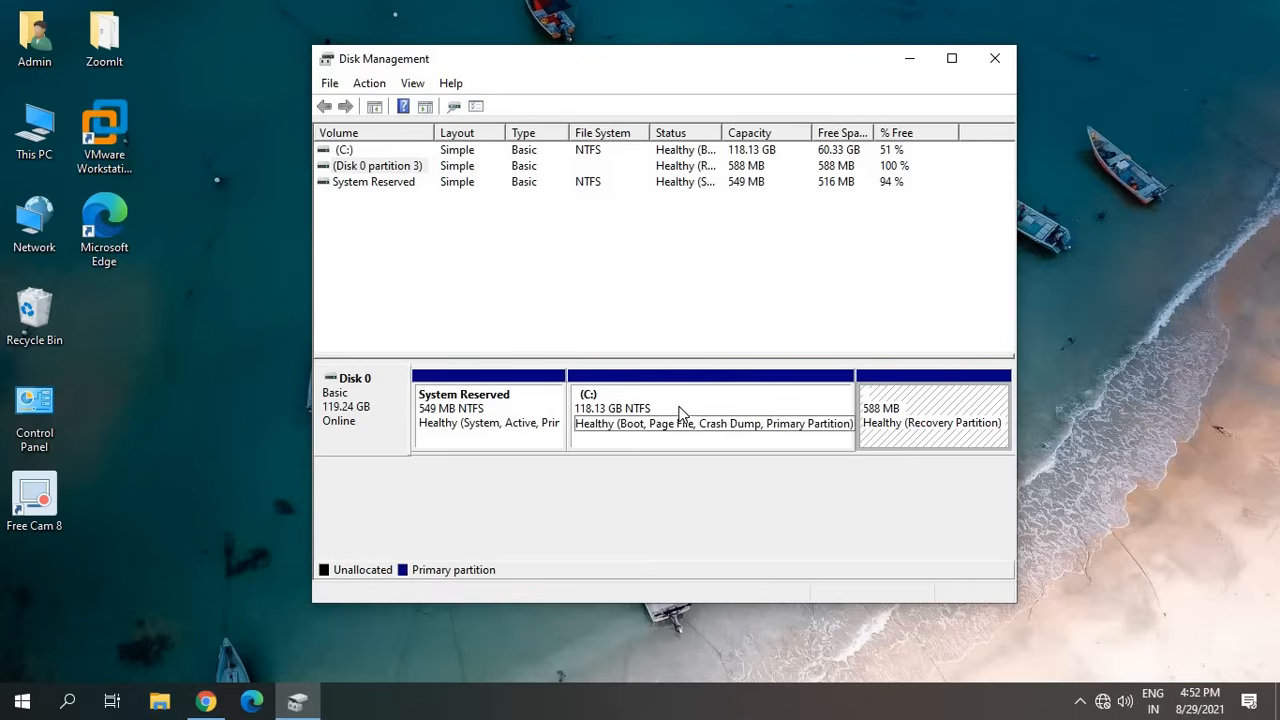
{"action": "left_click", "coordinate": [712, 408]}
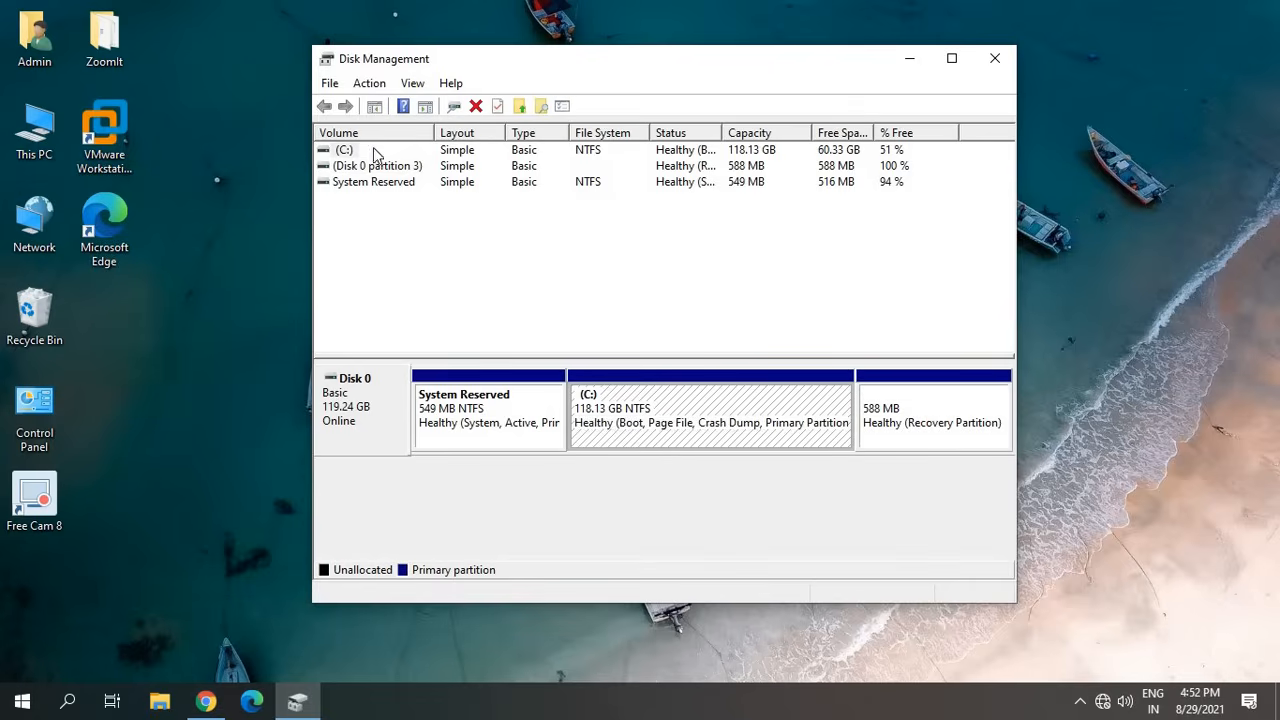
{"action": "mouse_move", "coordinate": [398, 180]}
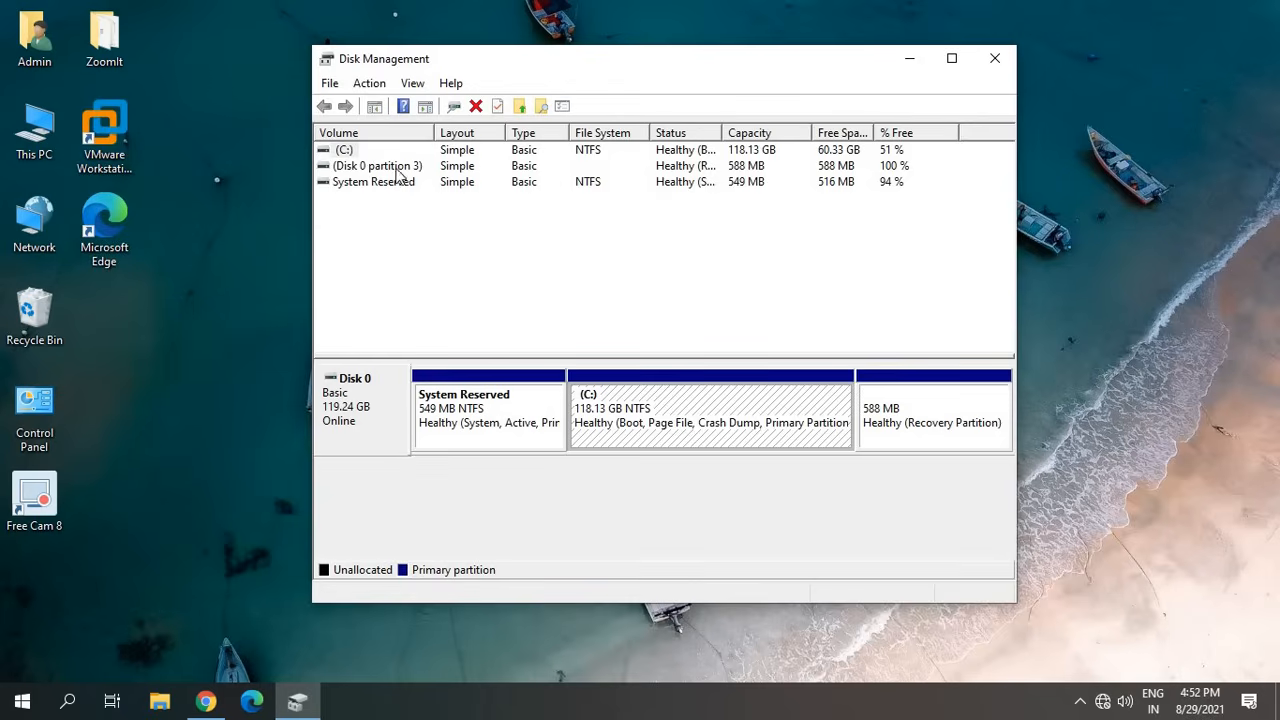
{"action": "mouse_move", "coordinate": [648, 418]}
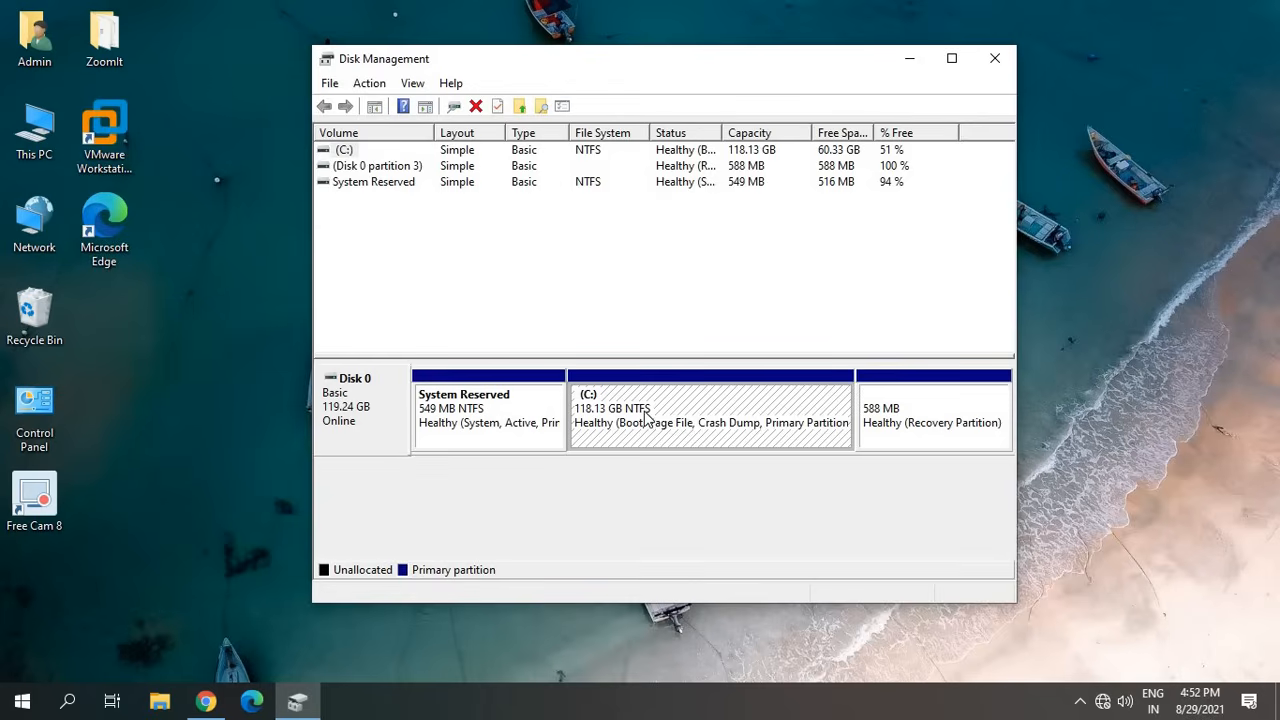
Choose Shrink Volume on the C: partition of Disk 0
{"action": "right_click", "coordinate": [650, 410]}
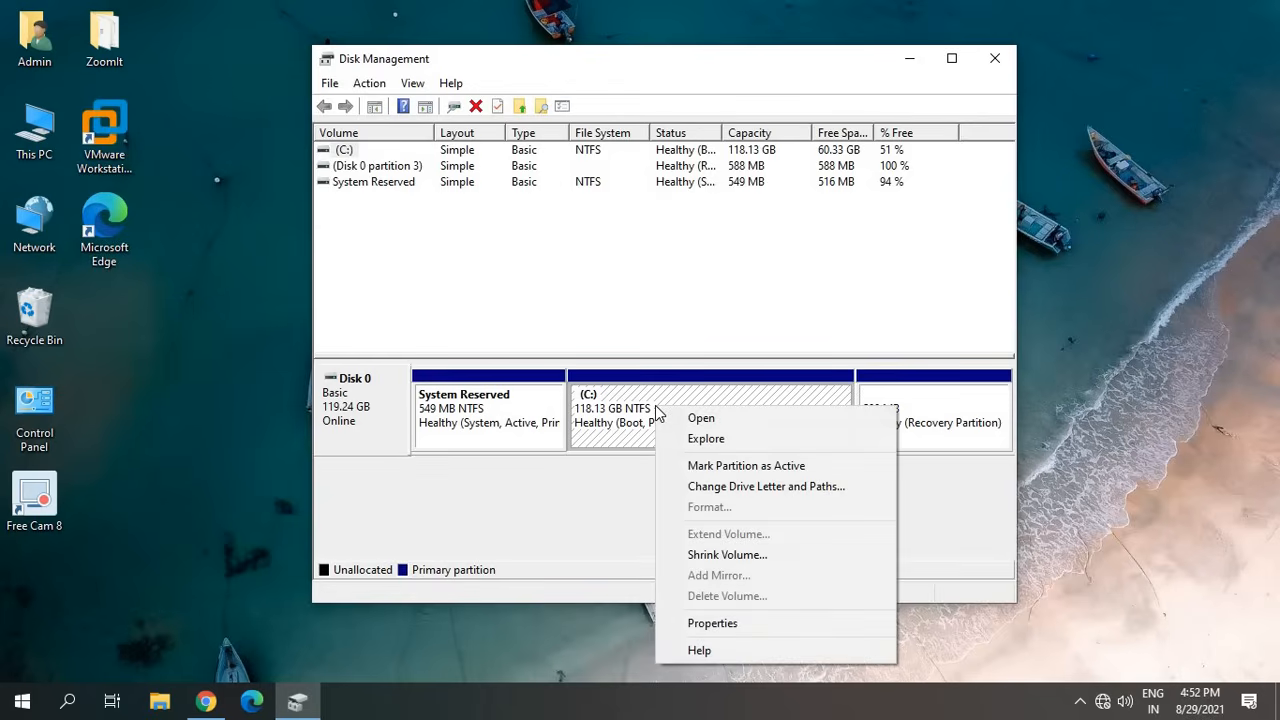
{"action": "left_click", "coordinate": [728, 556]}
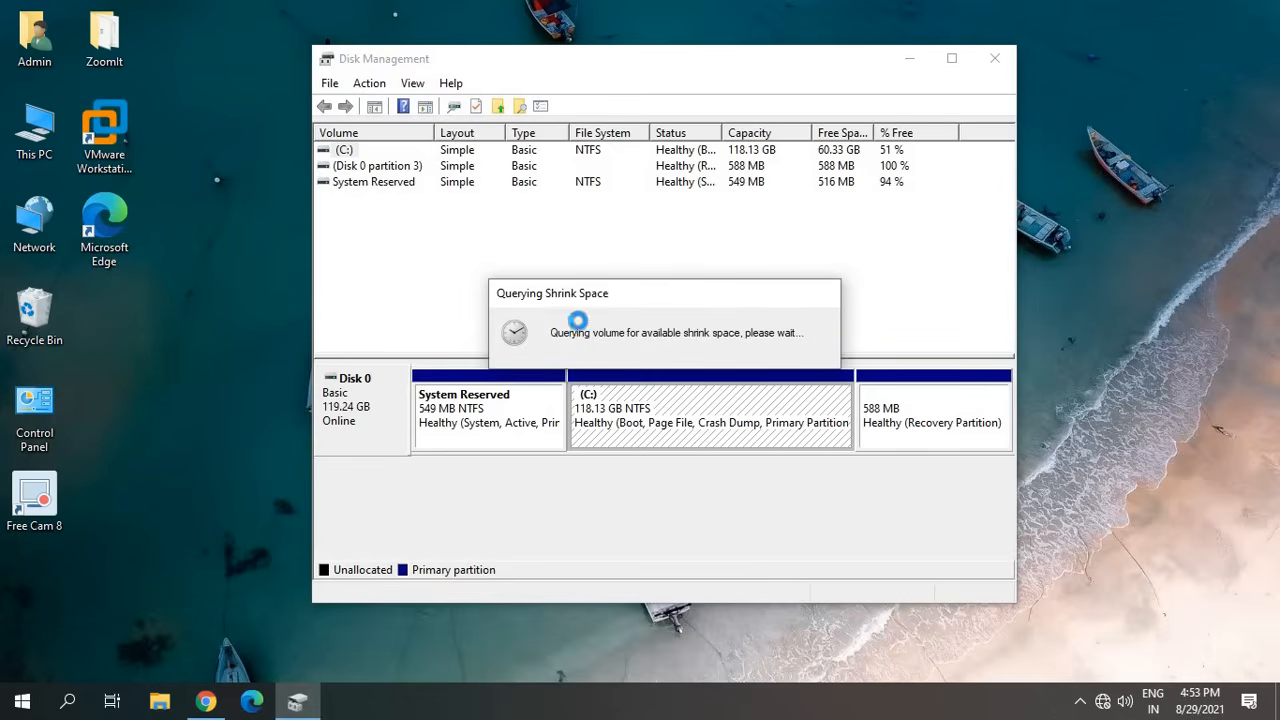
{"action": "mouse_move", "coordinate": [590, 304]}
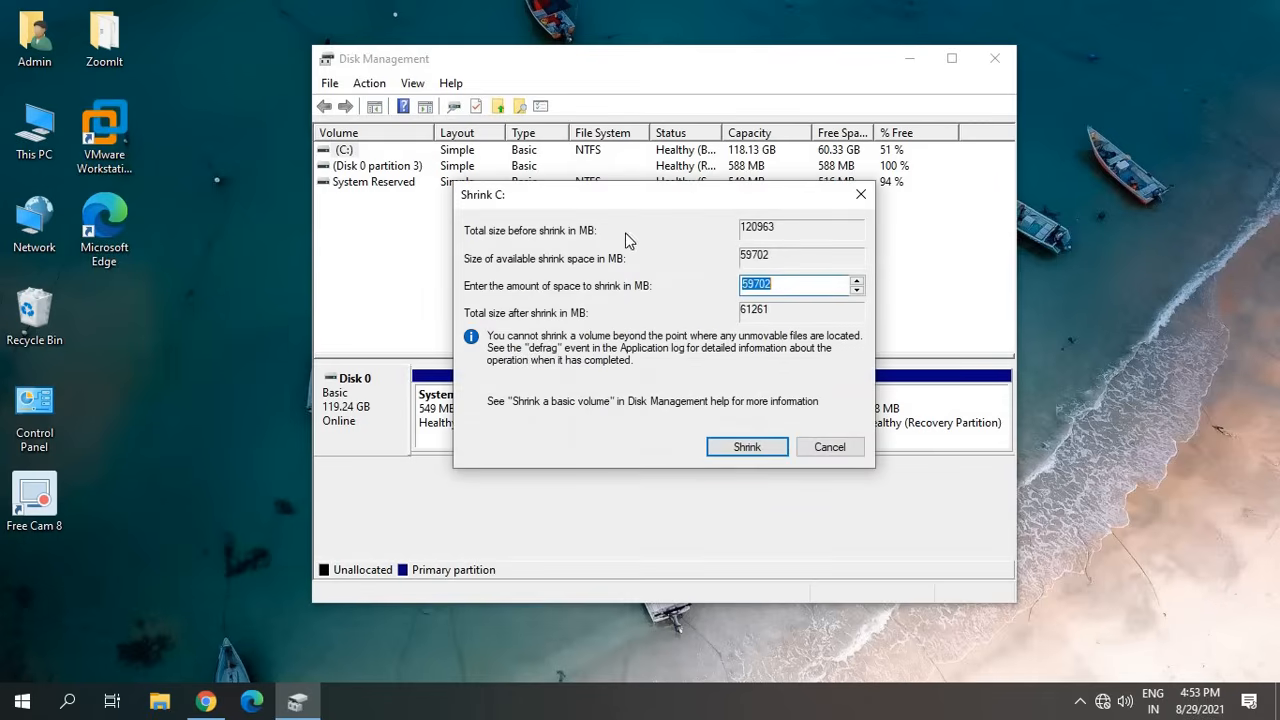
{"action": "mouse_move", "coordinate": [800, 234]}
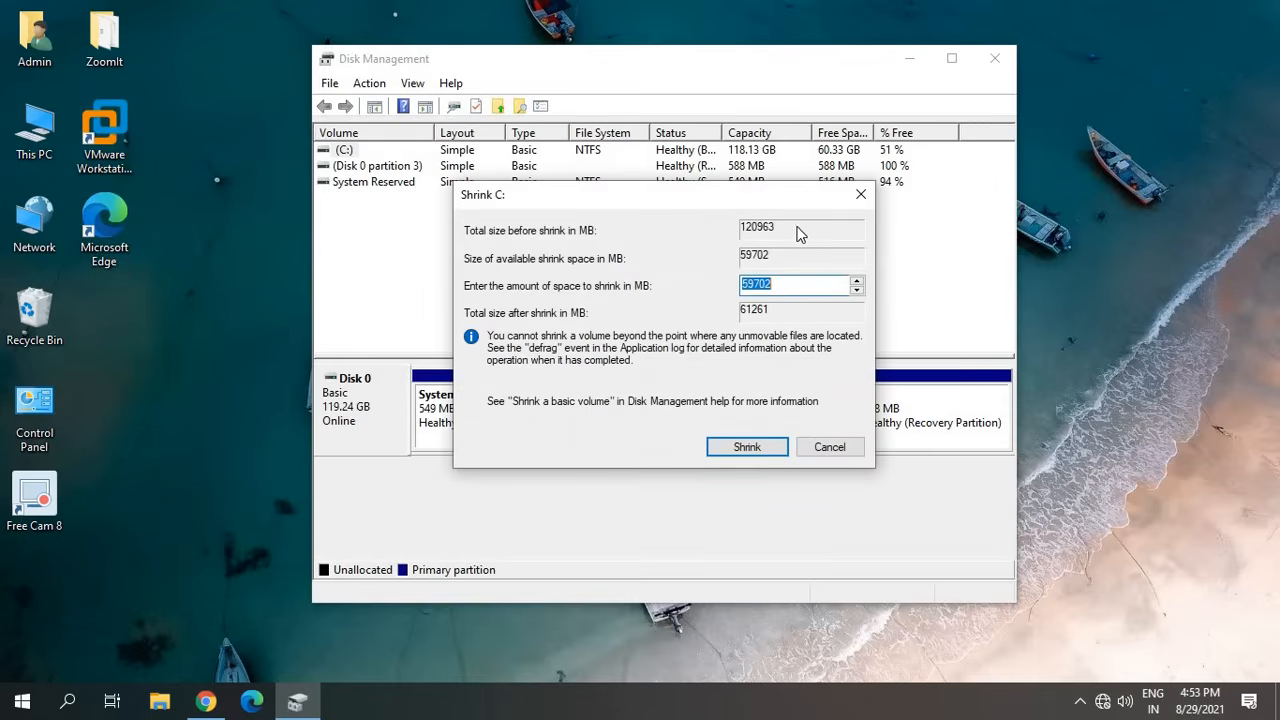
{"action": "mouse_move", "coordinate": [728, 238]}
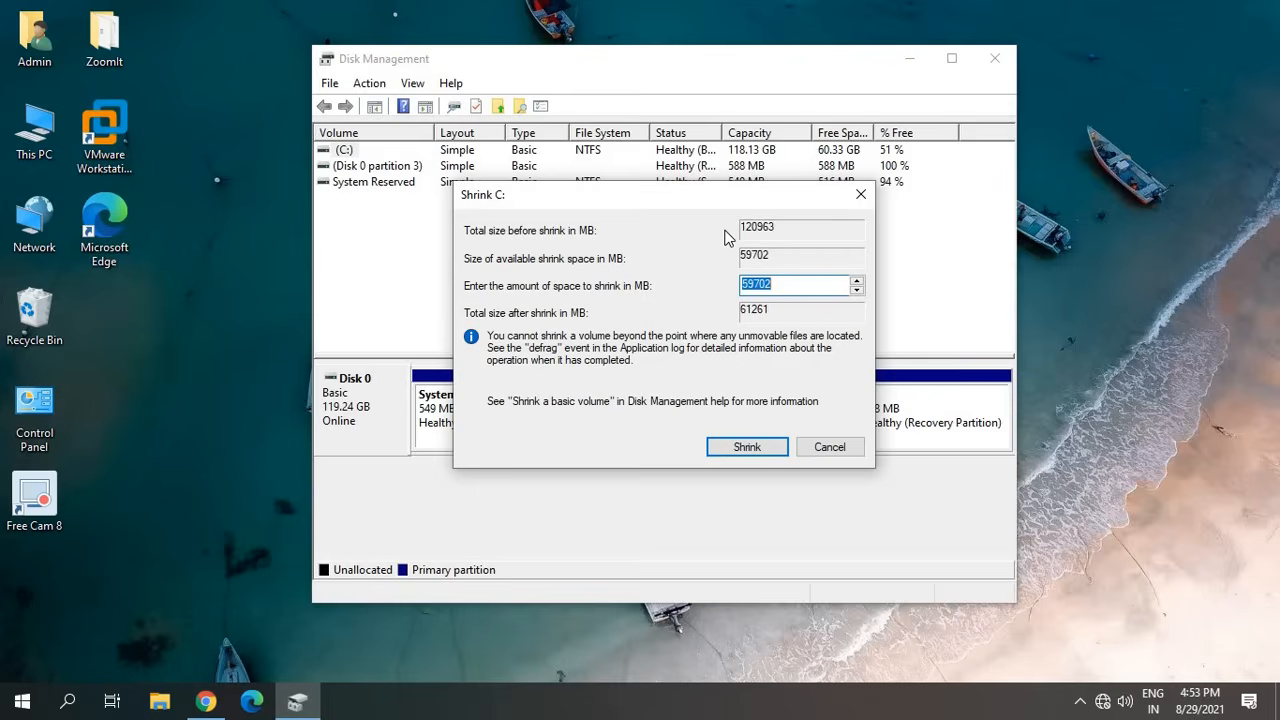
Shrink C: by 5000 MB, leaving 4.88 GB unallocated on Disk 0
{"action": "left_click", "coordinate": [790, 284]}
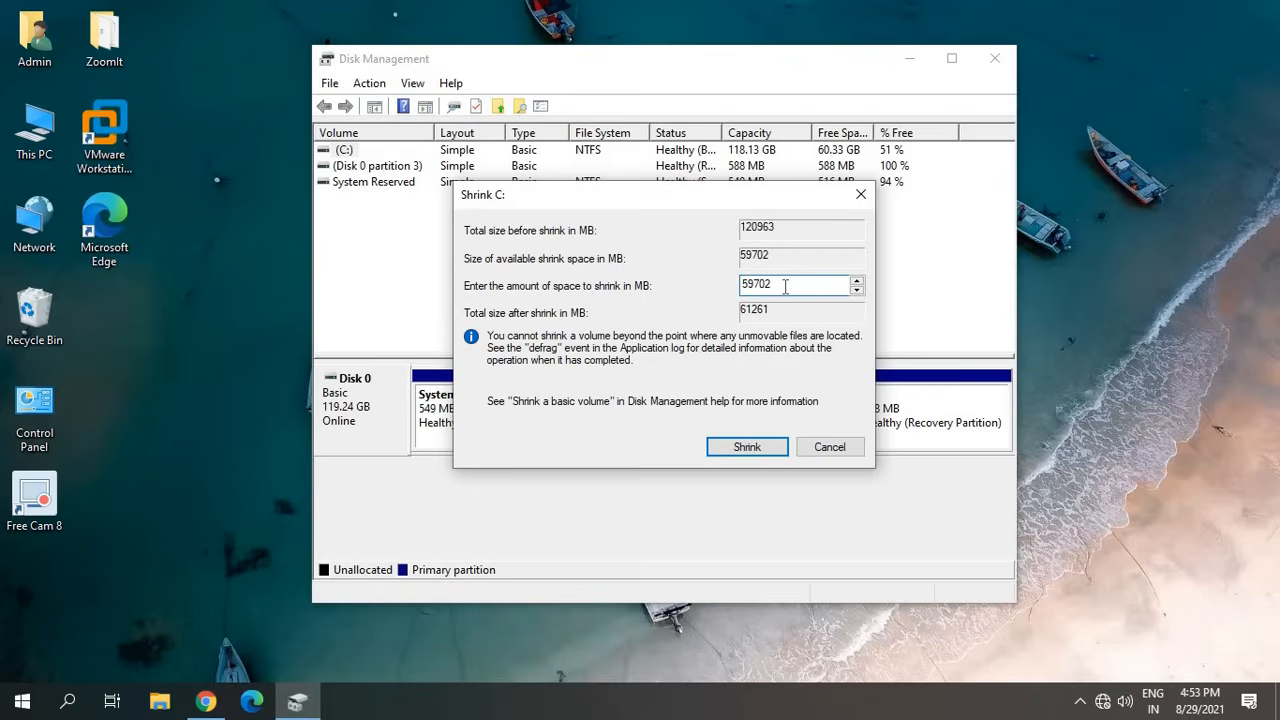
{"action": "triple_click", "coordinate": [796, 284]}
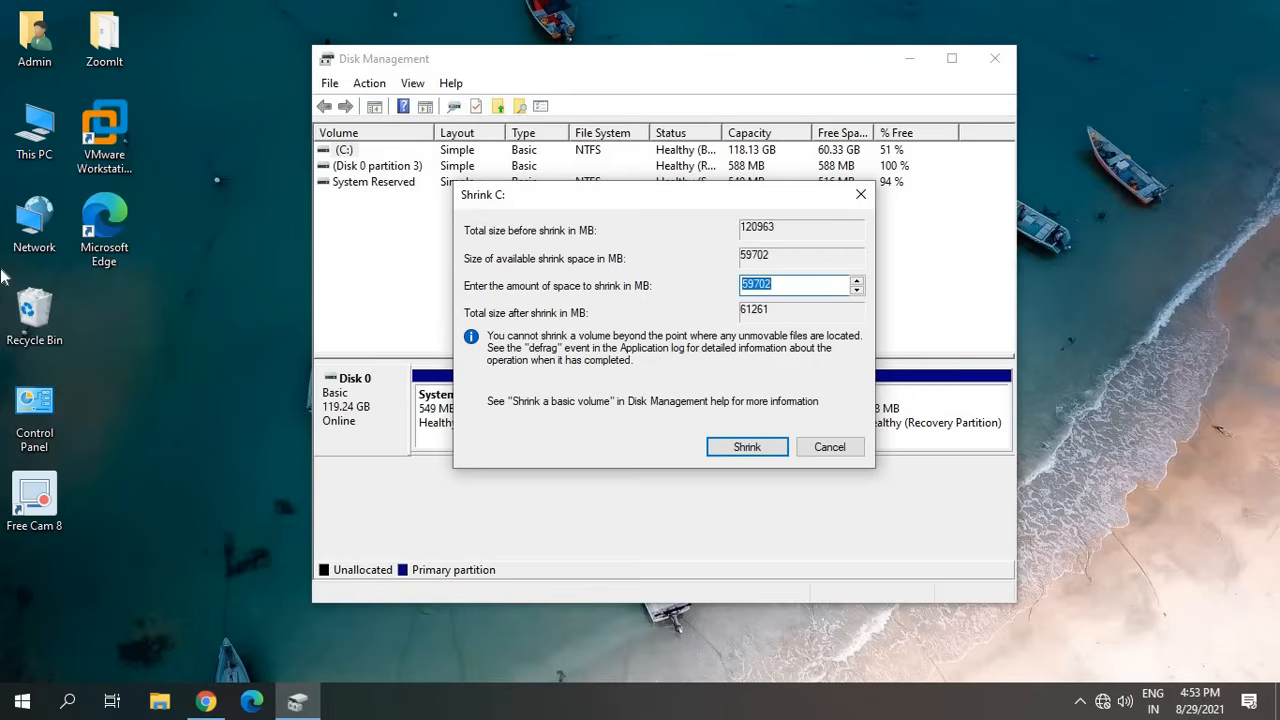
{"action": "mouse_move", "coordinate": [570, 298]}
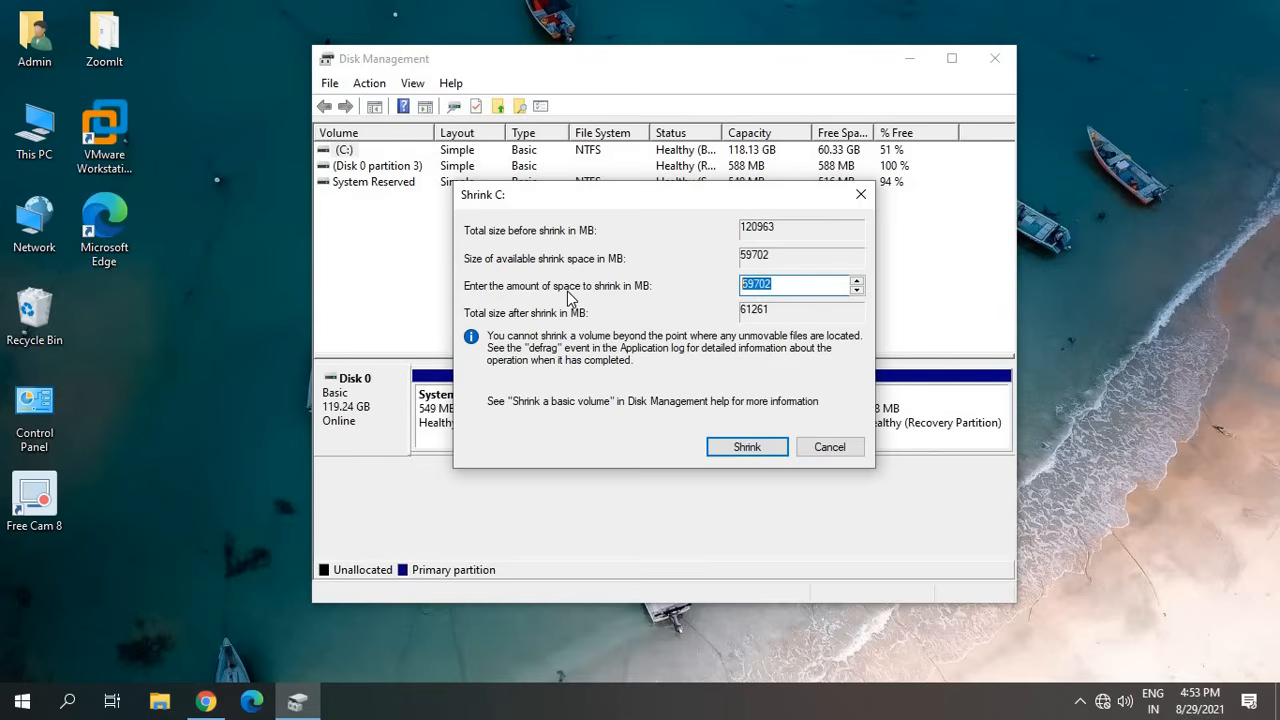
{"action": "type", "text": "5"}
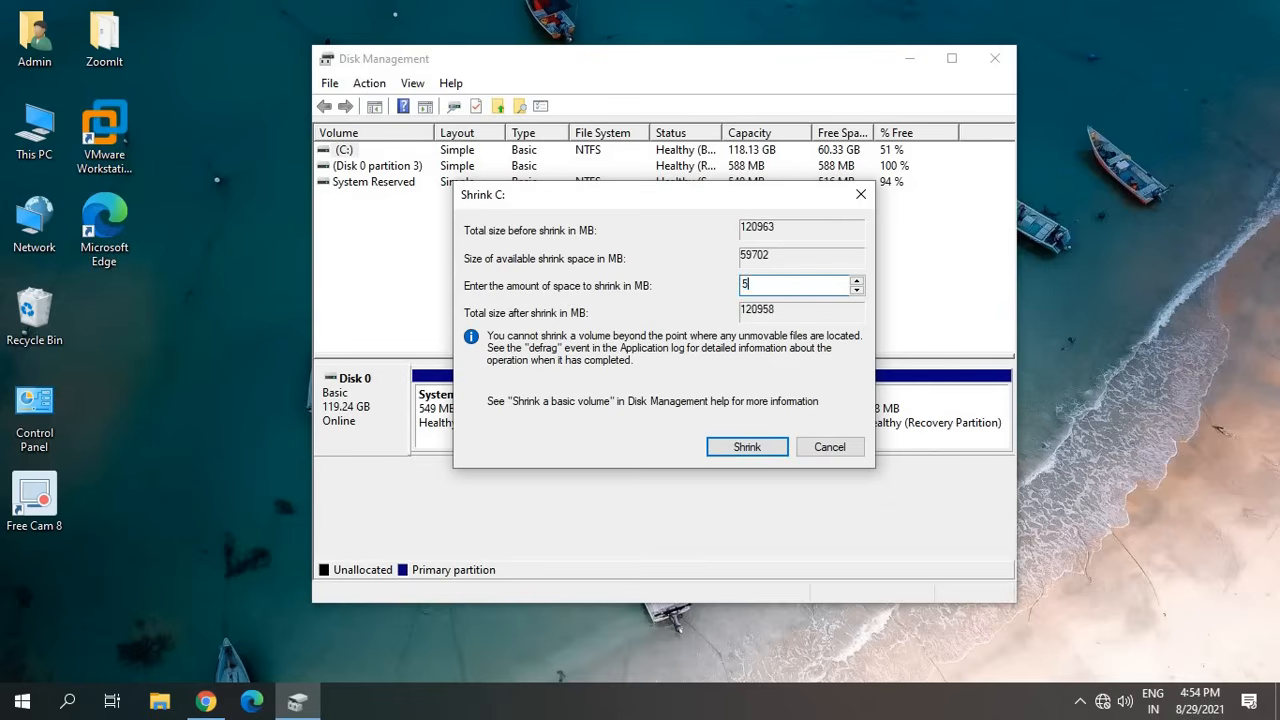
{"action": "type", "text": "000"}
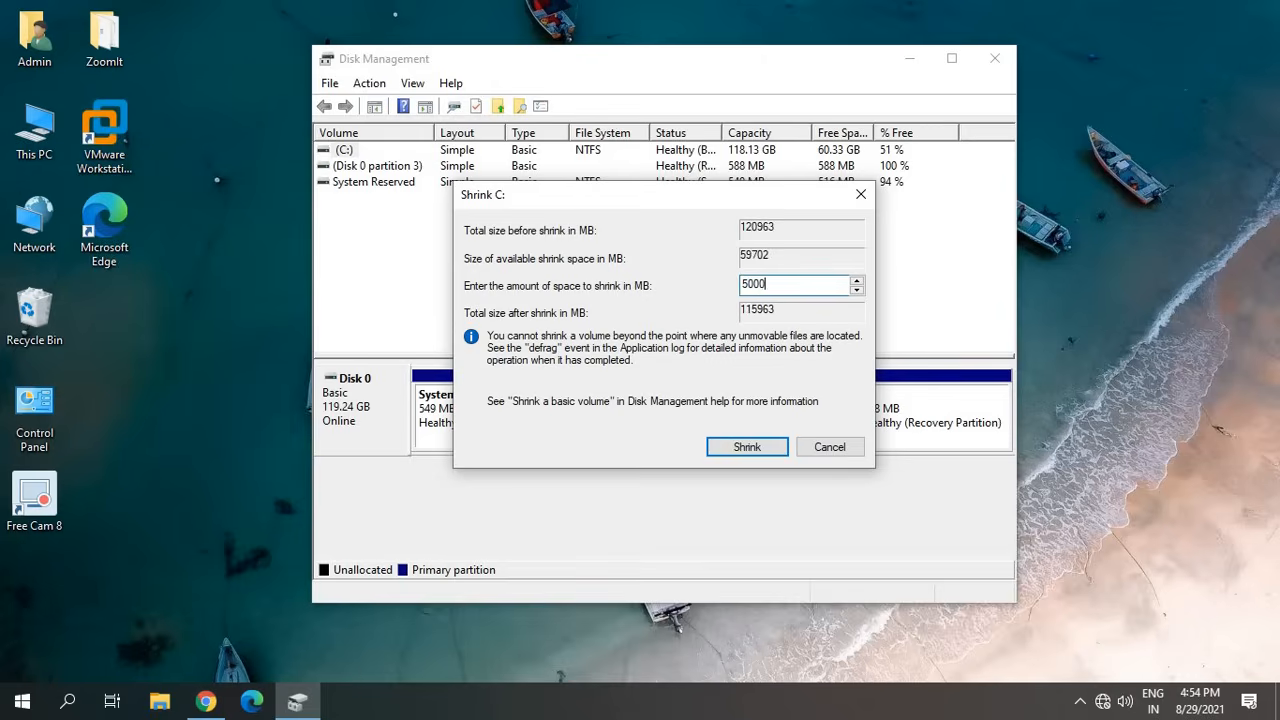
{"action": "mouse_move", "coordinate": [760, 312]}
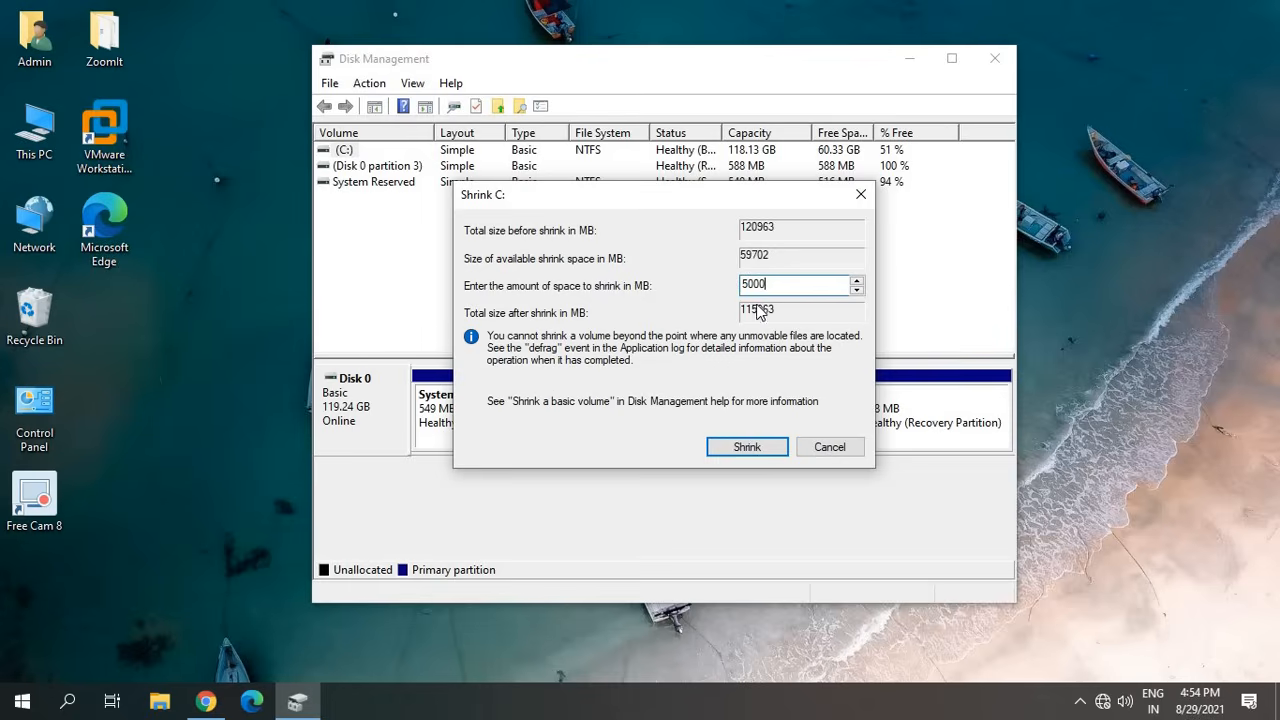
{"action": "mouse_move", "coordinate": [780, 286]}
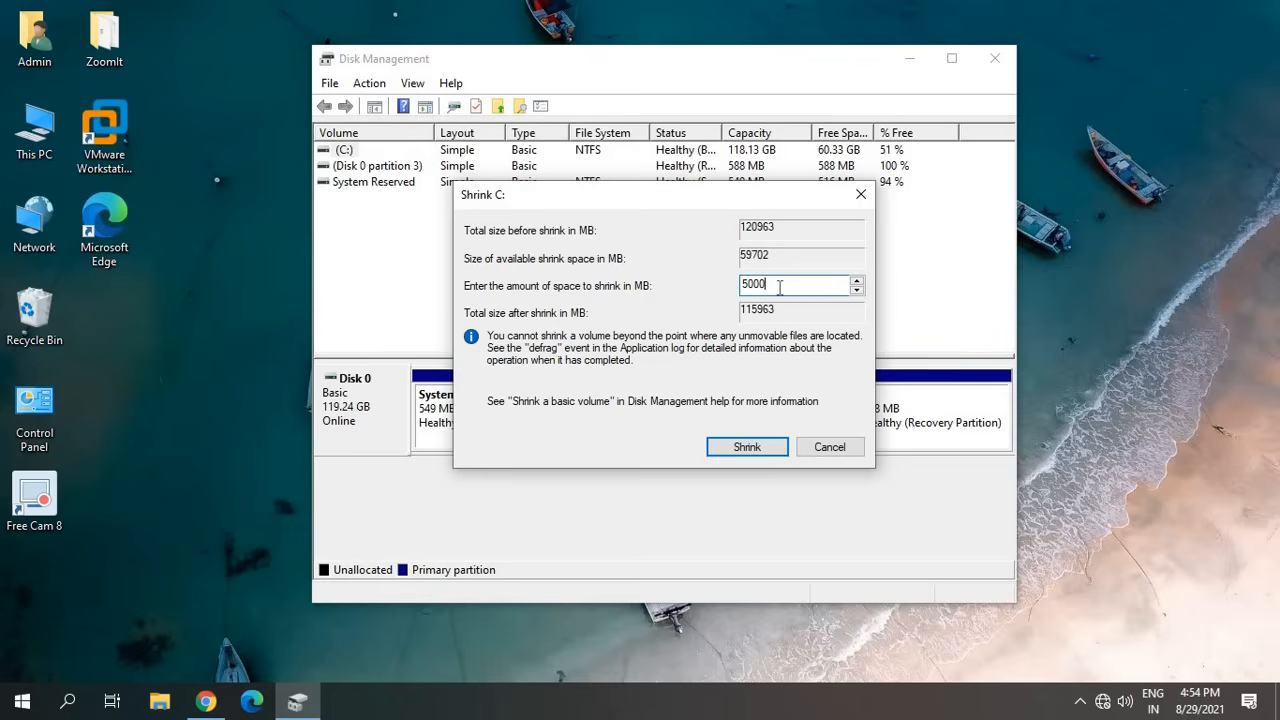
{"action": "mouse_move", "coordinate": [804, 384]}
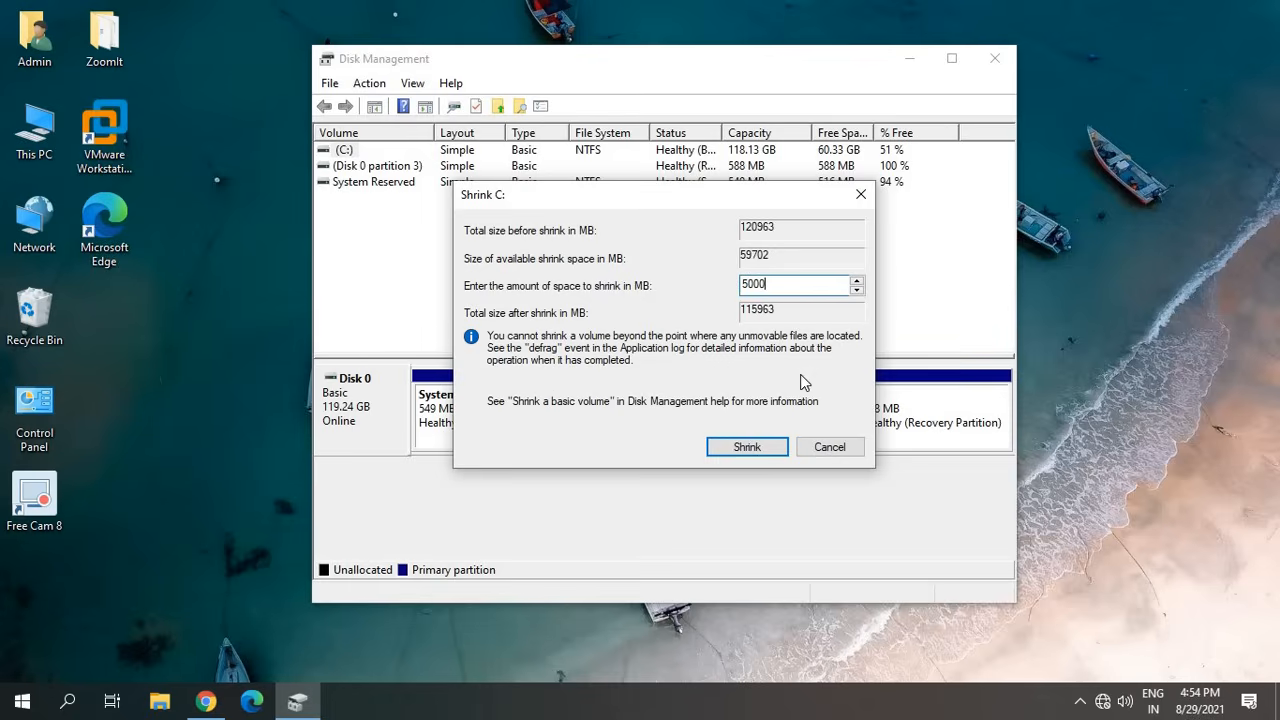
{"action": "left_click", "coordinate": [746, 446]}
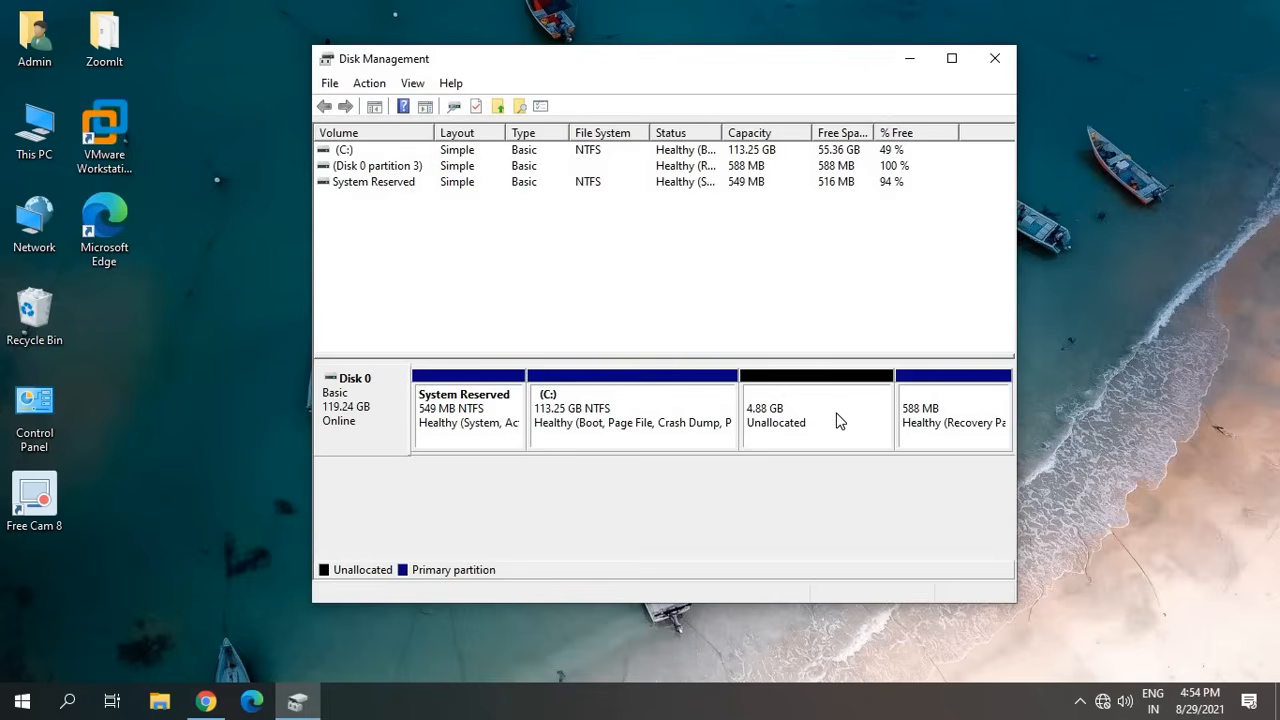
{"action": "mouse_move", "coordinate": [796, 452]}
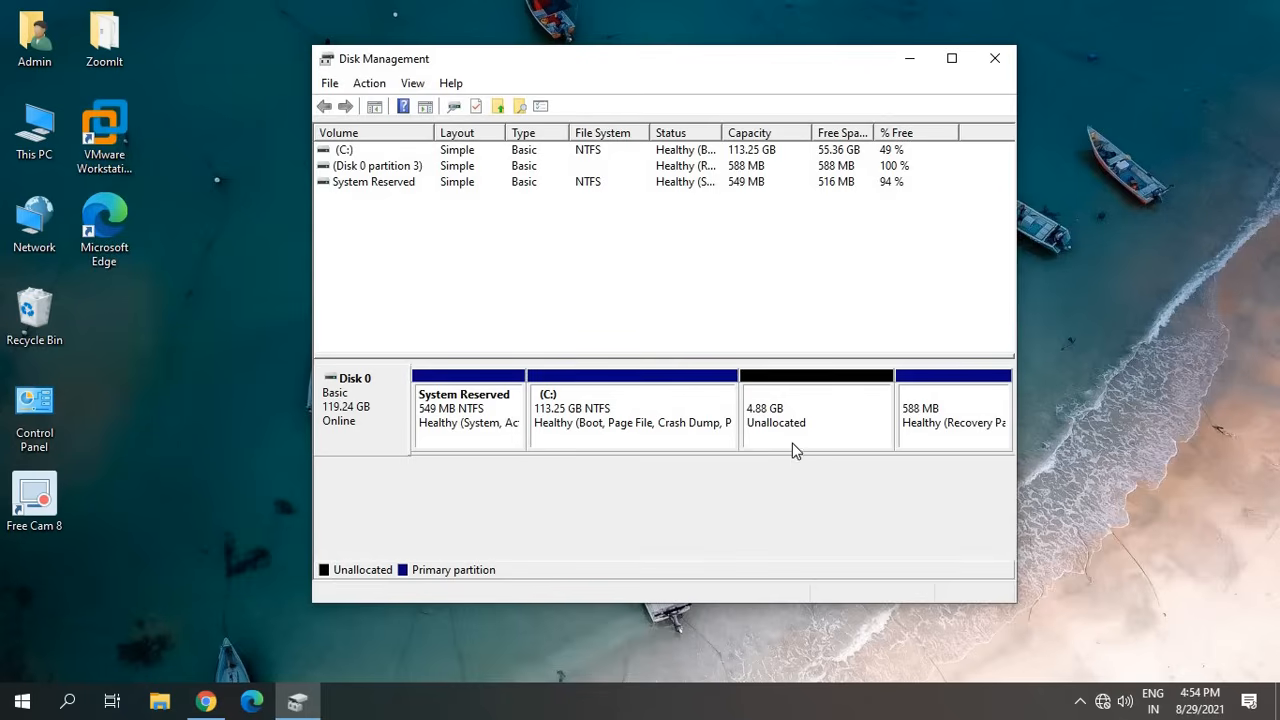
{"action": "mouse_move", "coordinate": [818, 392]}
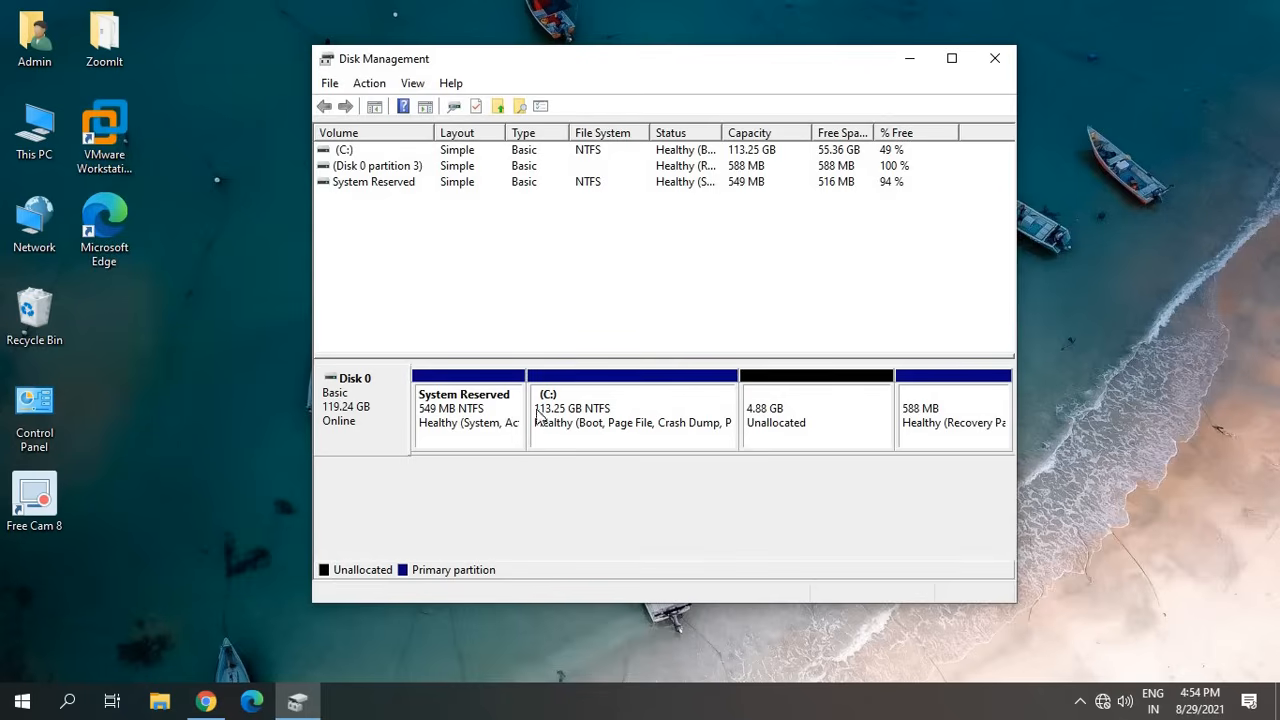
{"action": "mouse_move", "coordinate": [960, 422]}
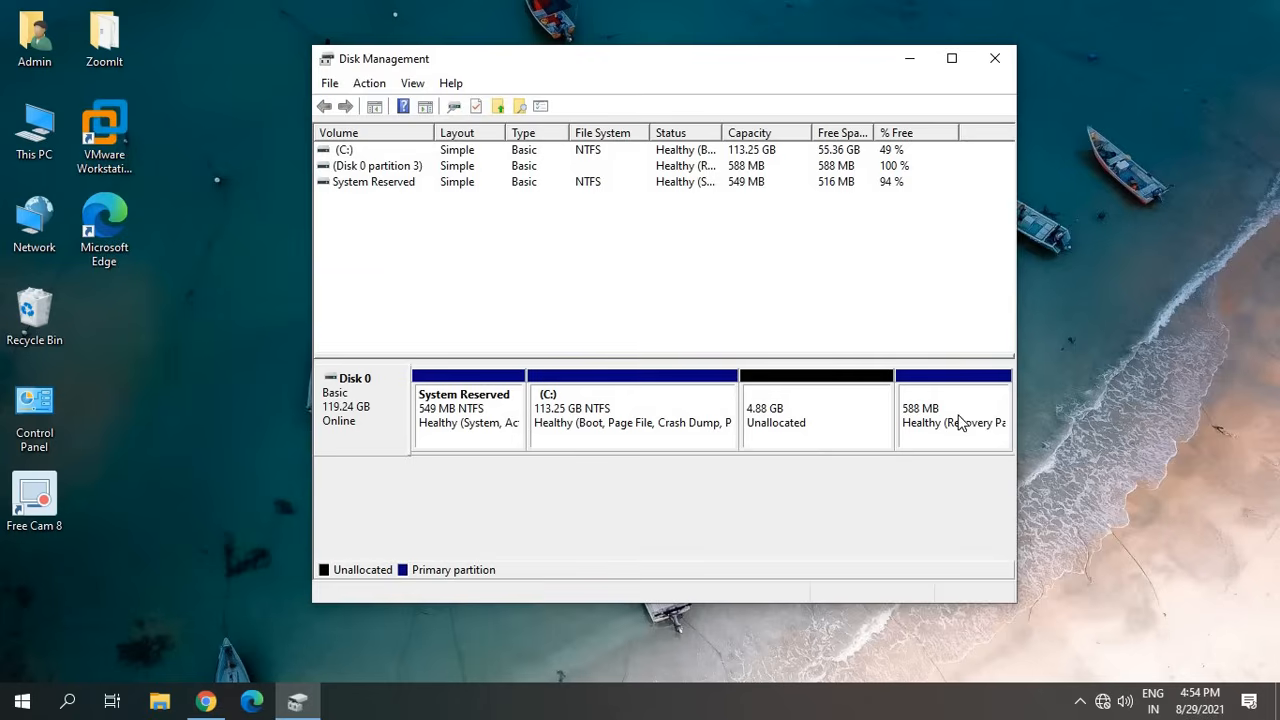
{"action": "mouse_move", "coordinate": [784, 438]}
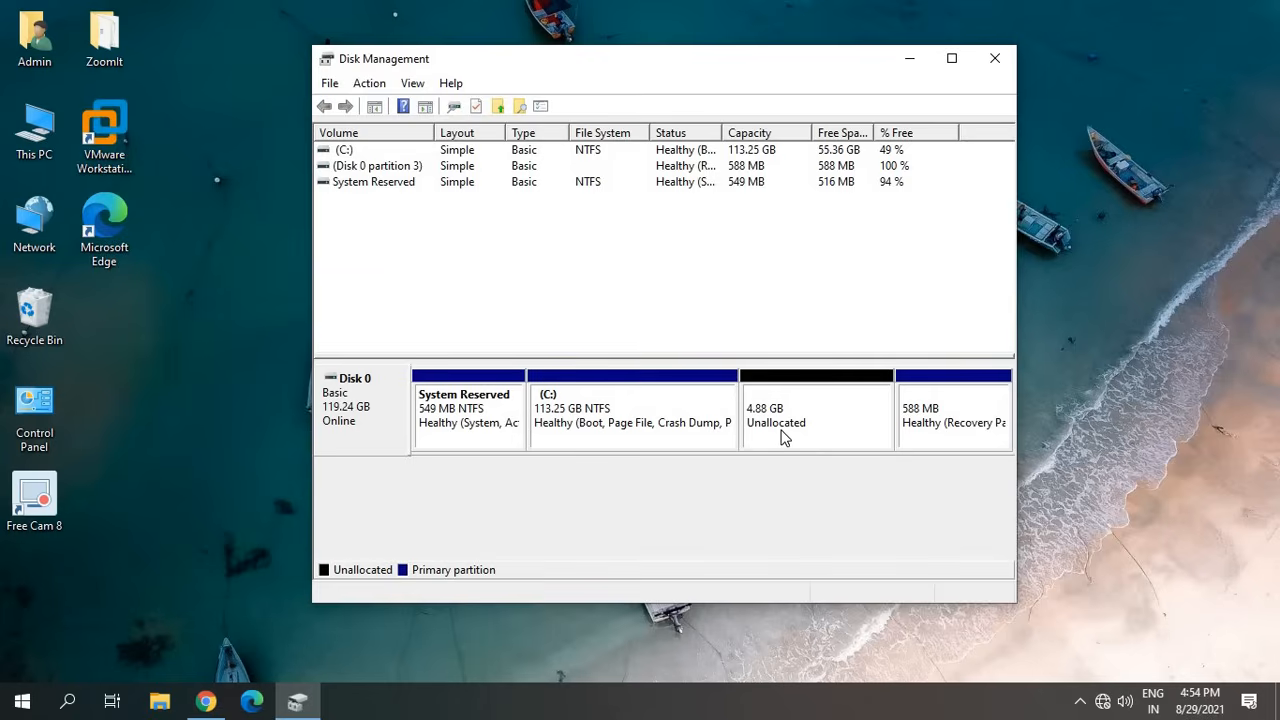
Select the new 4.88 GB unallocated space beside the 113.25 GB C:
{"action": "left_click", "coordinate": [816, 410]}
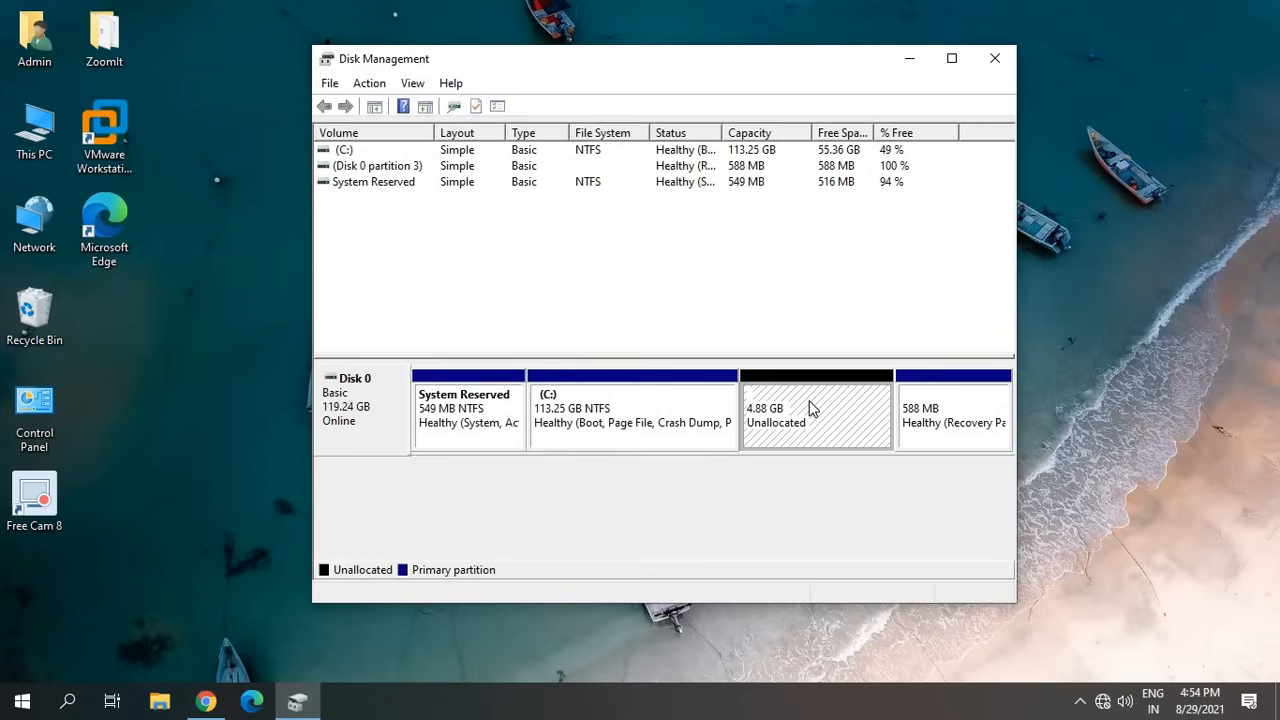
Start the New Simple Volume Wizard on the 4.88 GB unallocated space
{"action": "right_click", "coordinate": [816, 410]}
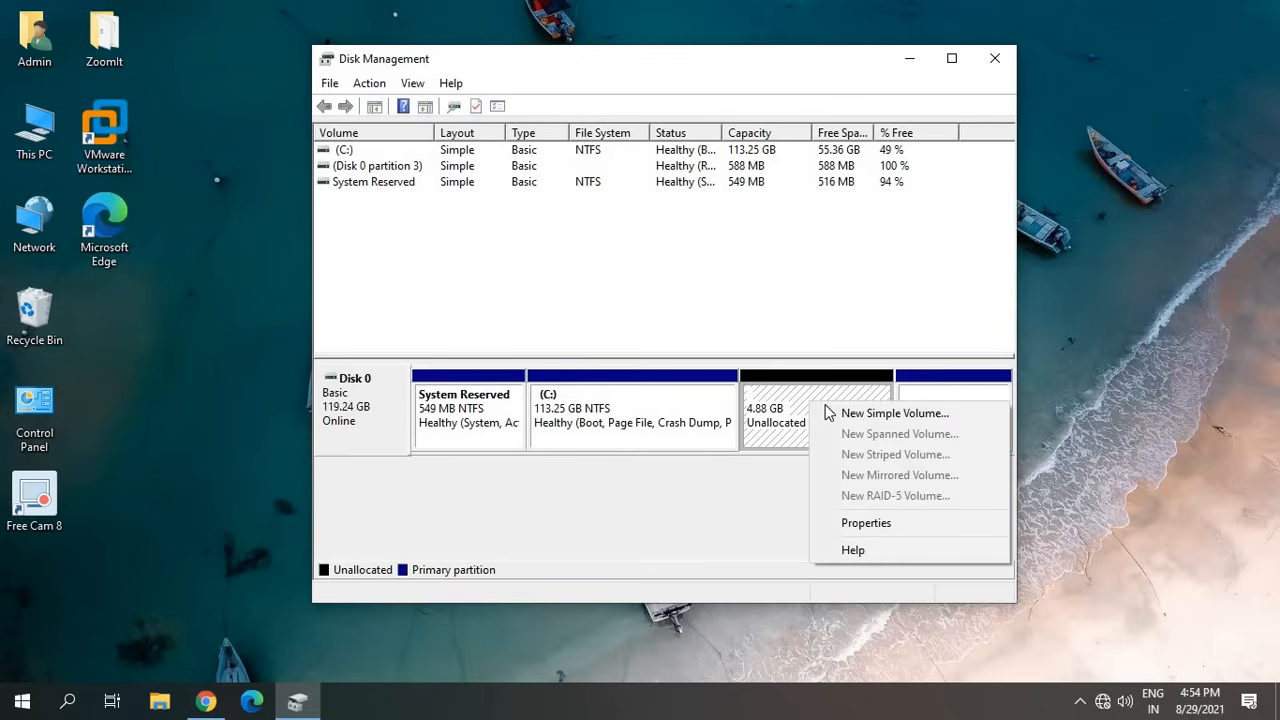
{"action": "left_click", "coordinate": [894, 412]}
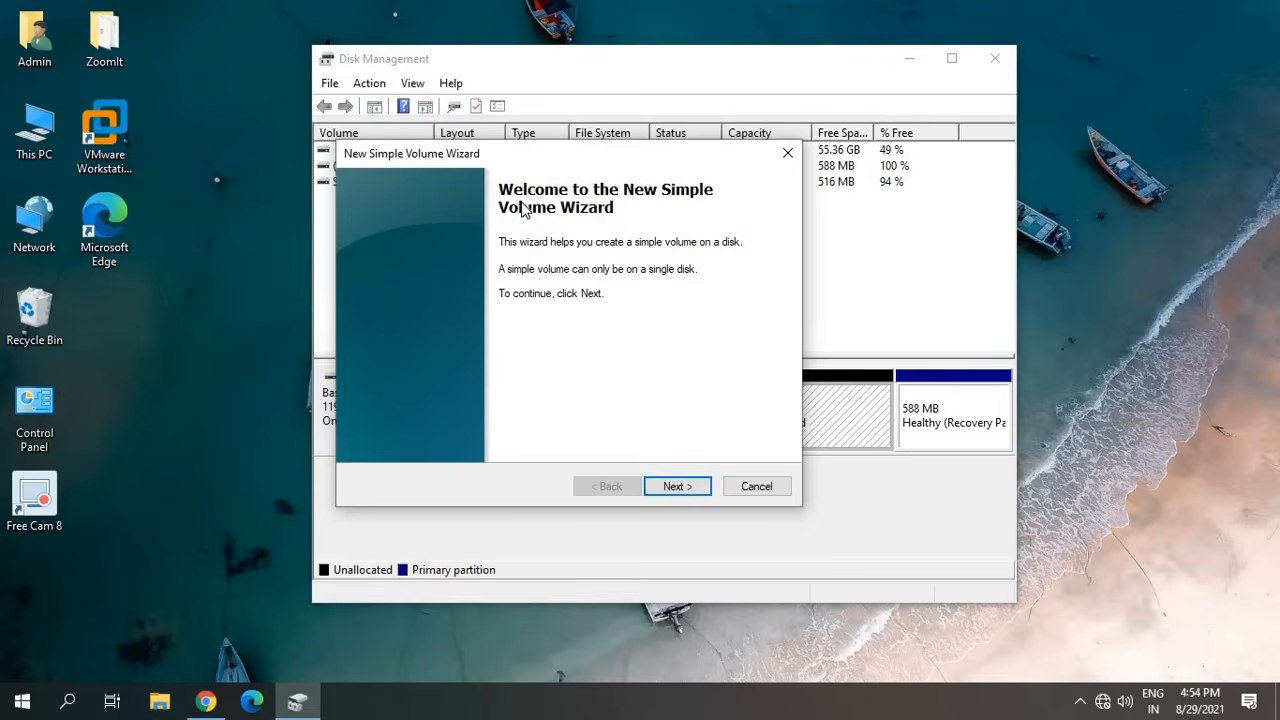
{"action": "mouse_move", "coordinate": [588, 262]}
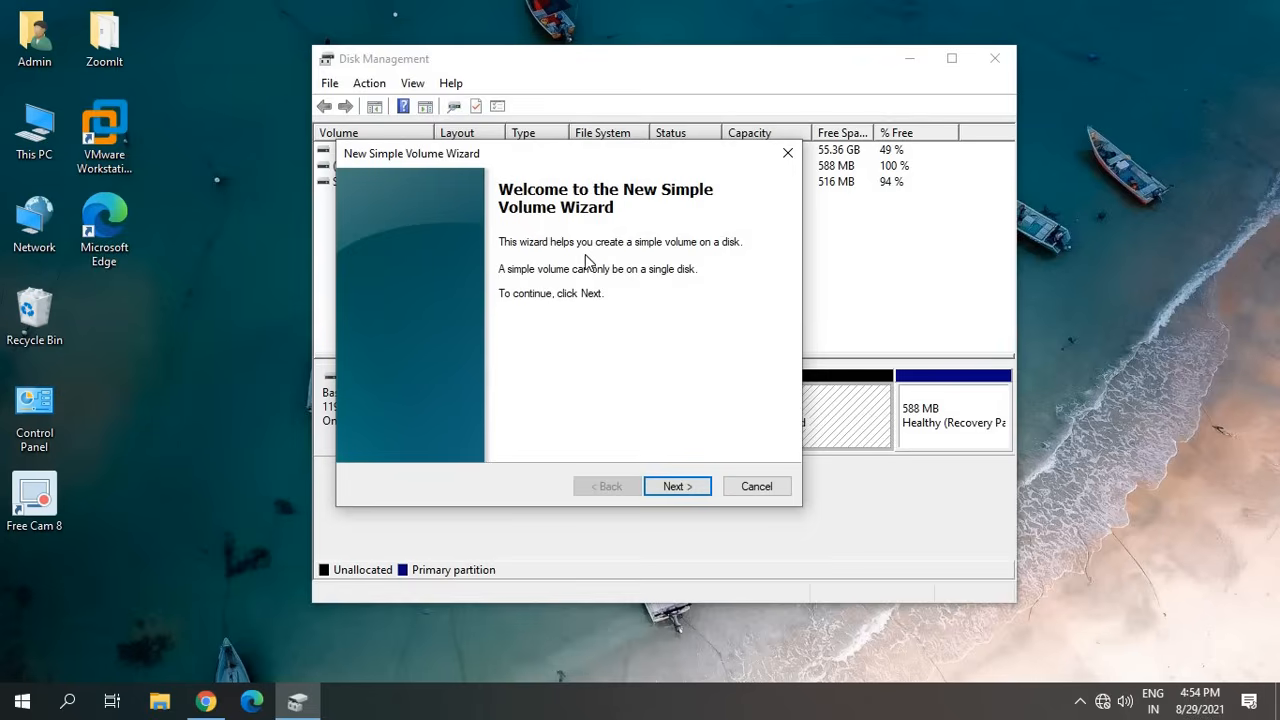
{"action": "mouse_move", "coordinate": [736, 256]}
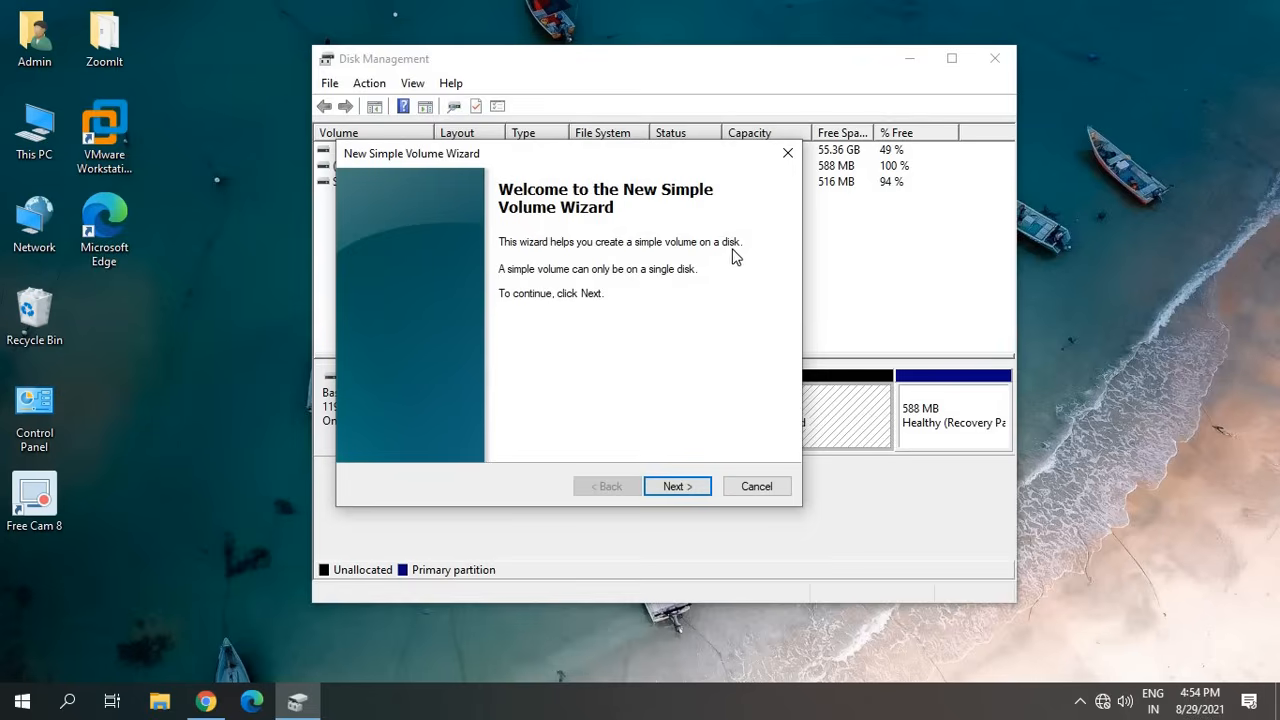
{"action": "mouse_move", "coordinate": [620, 280]}
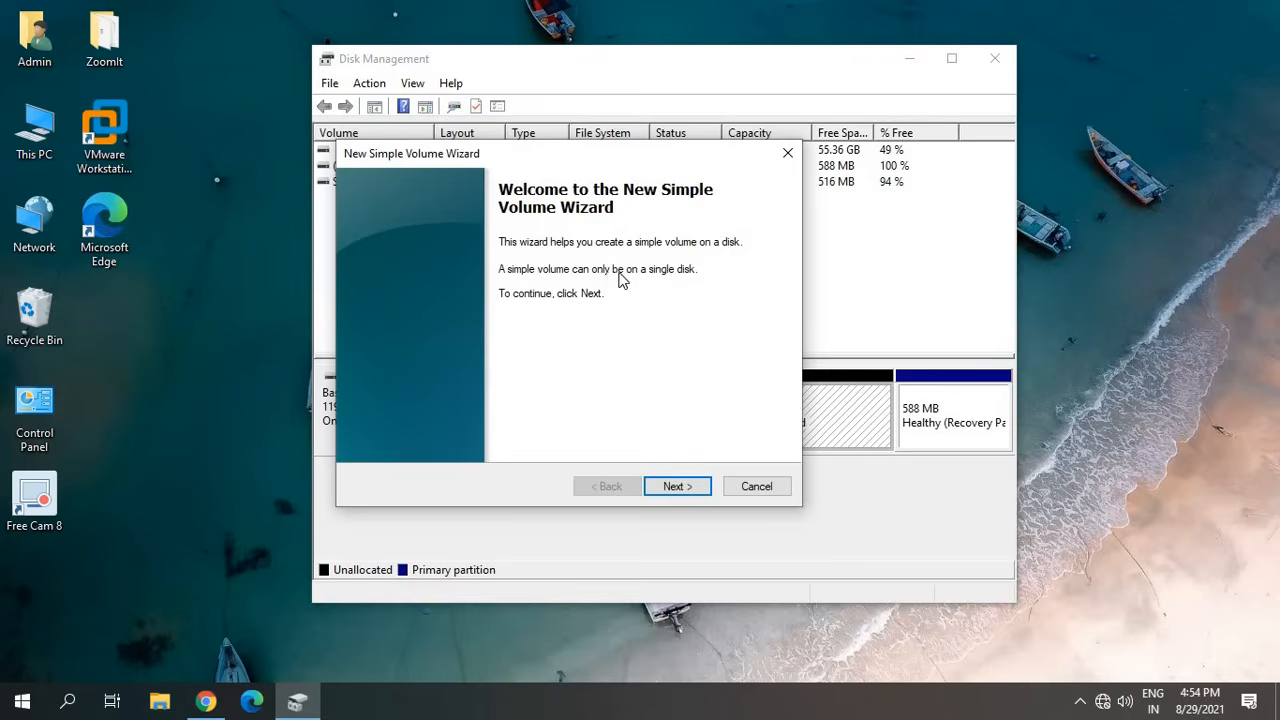
{"action": "mouse_move", "coordinate": [644, 444]}
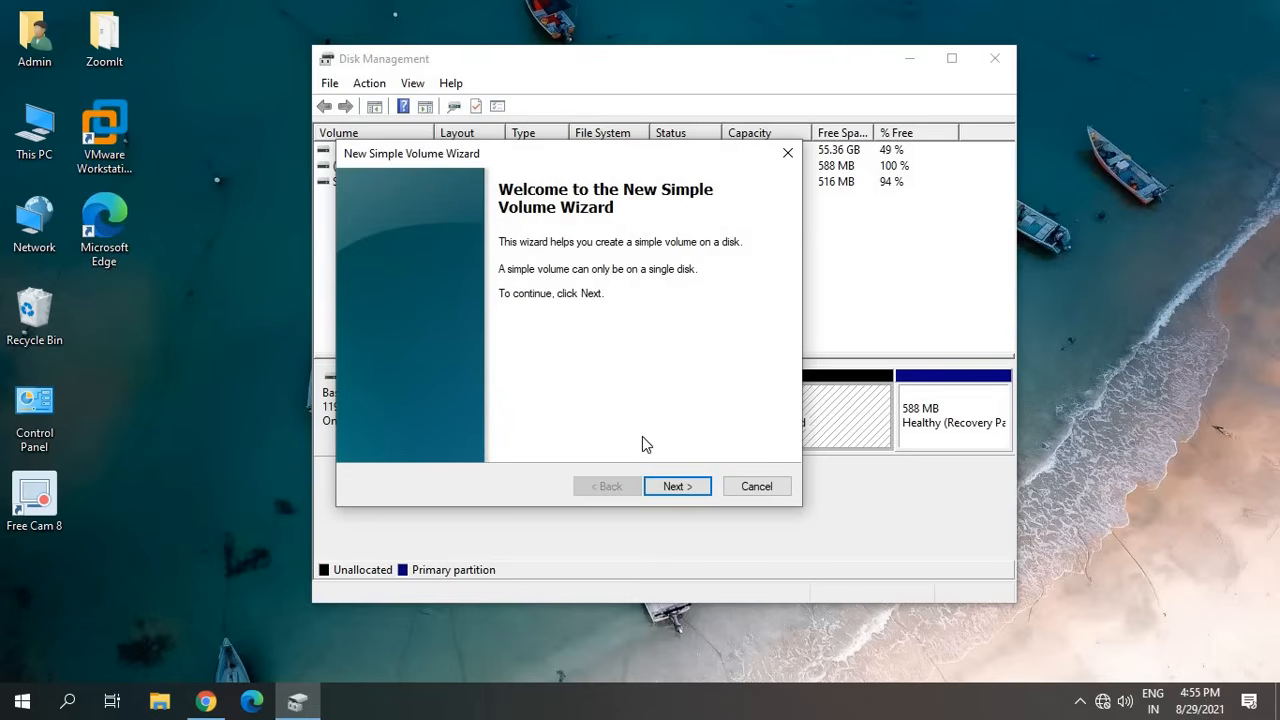
Keep the full 4999 MB volume size and drive letter D in the wizard
{"action": "left_click", "coordinate": [676, 486]}
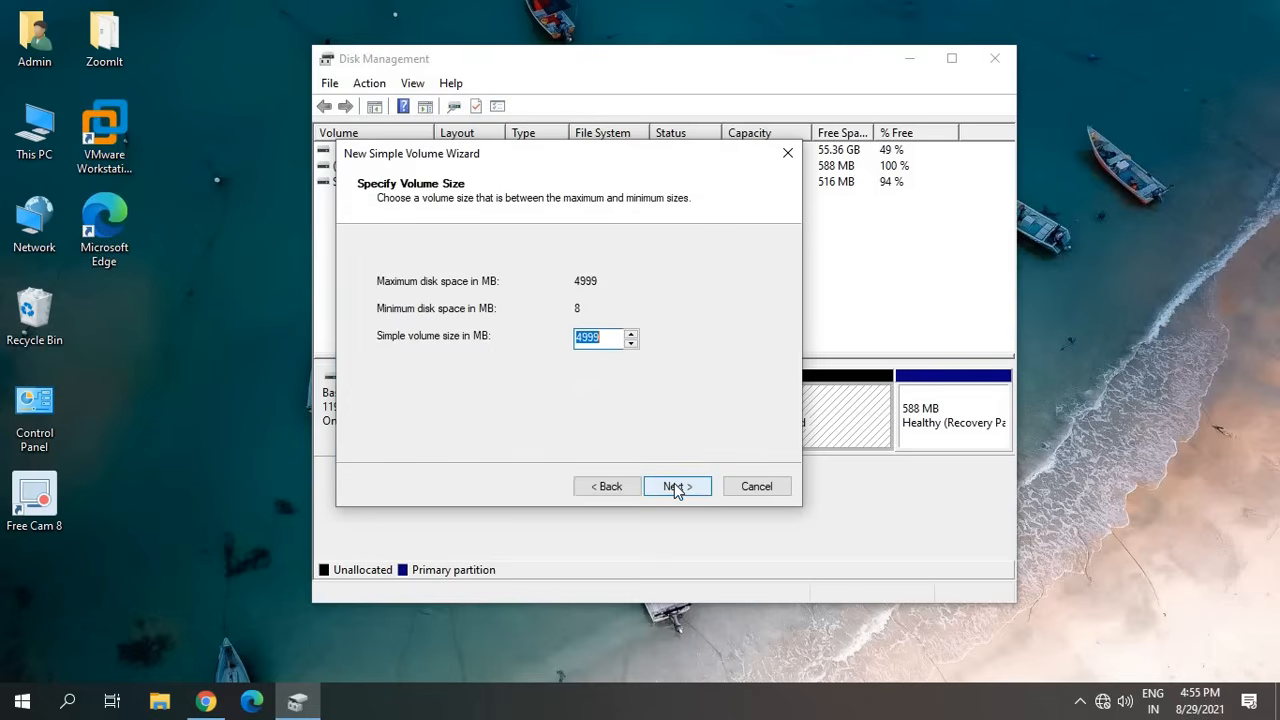
{"action": "mouse_move", "coordinate": [616, 260]}
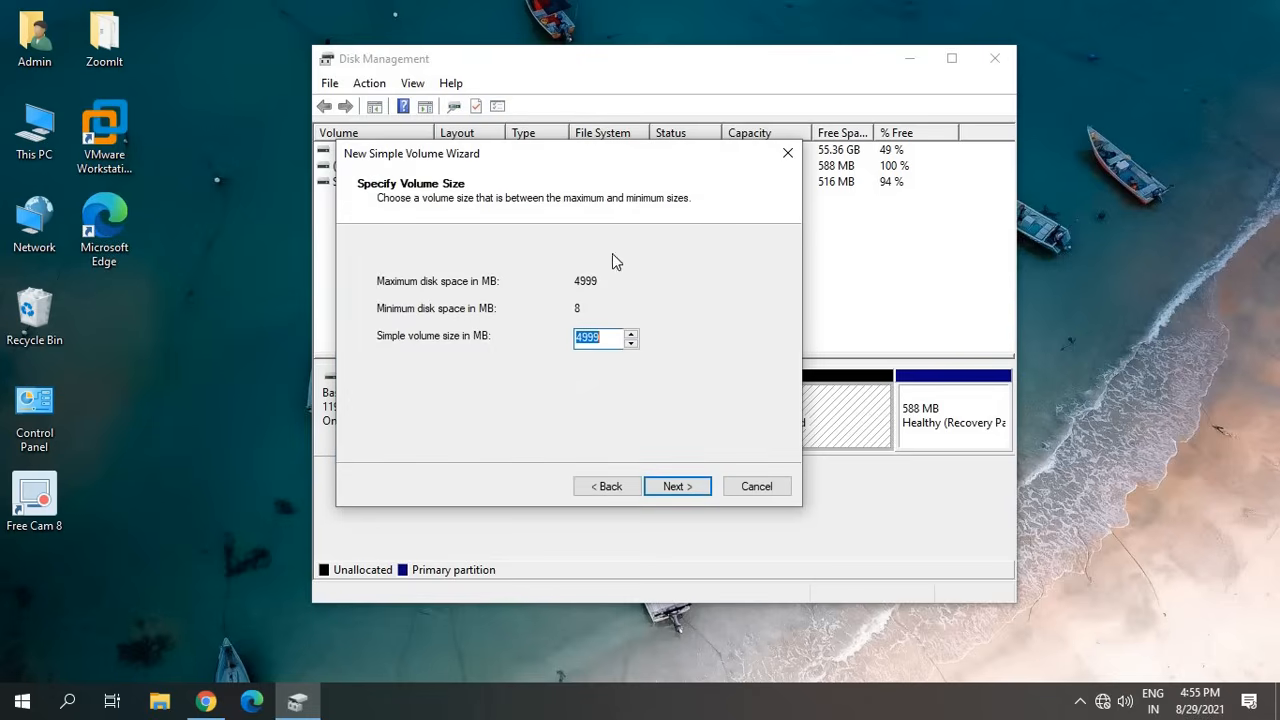
{"action": "mouse_move", "coordinate": [640, 396]}
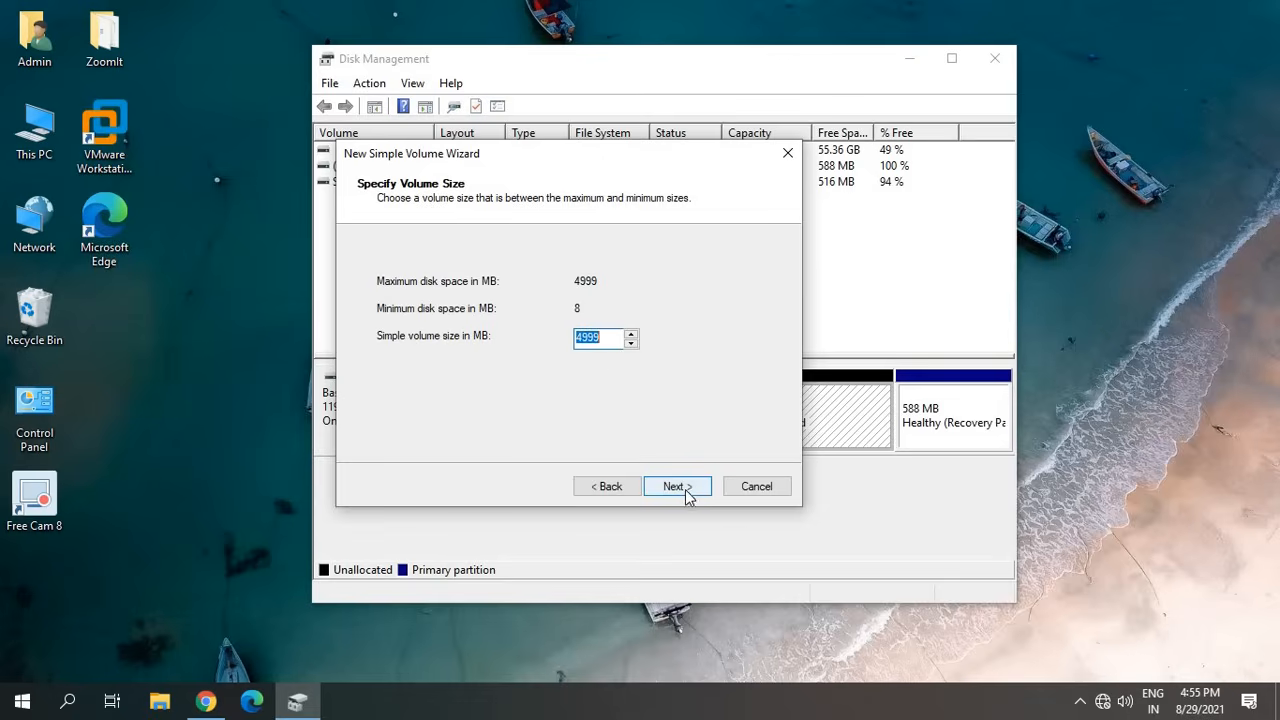
{"action": "left_click", "coordinate": [676, 486]}
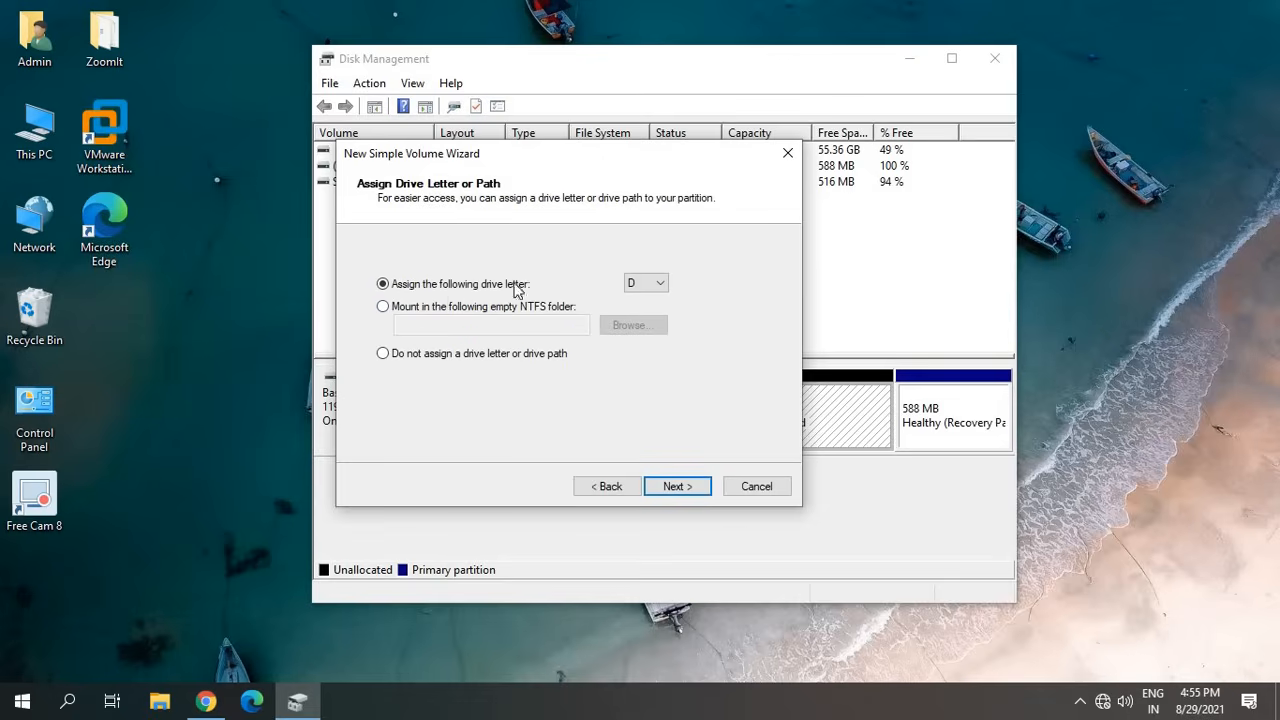
{"action": "left_click", "coordinate": [660, 282]}
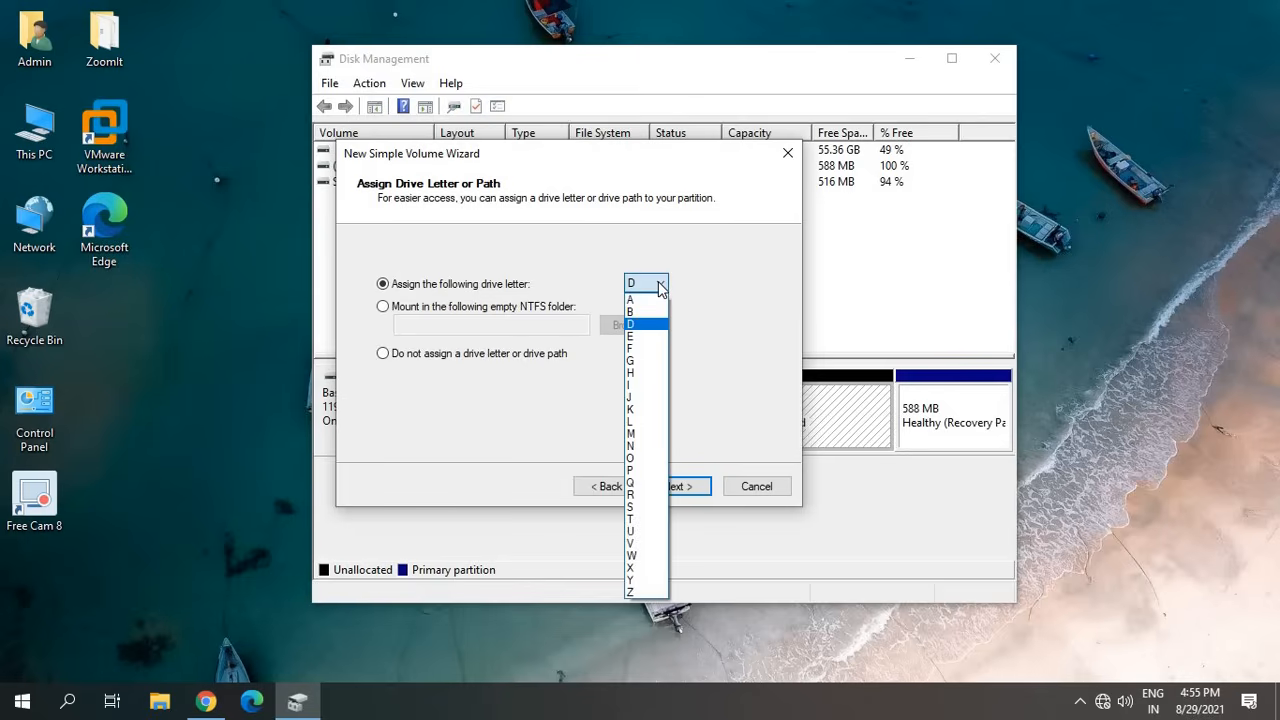
{"action": "mouse_move", "coordinate": [640, 324]}
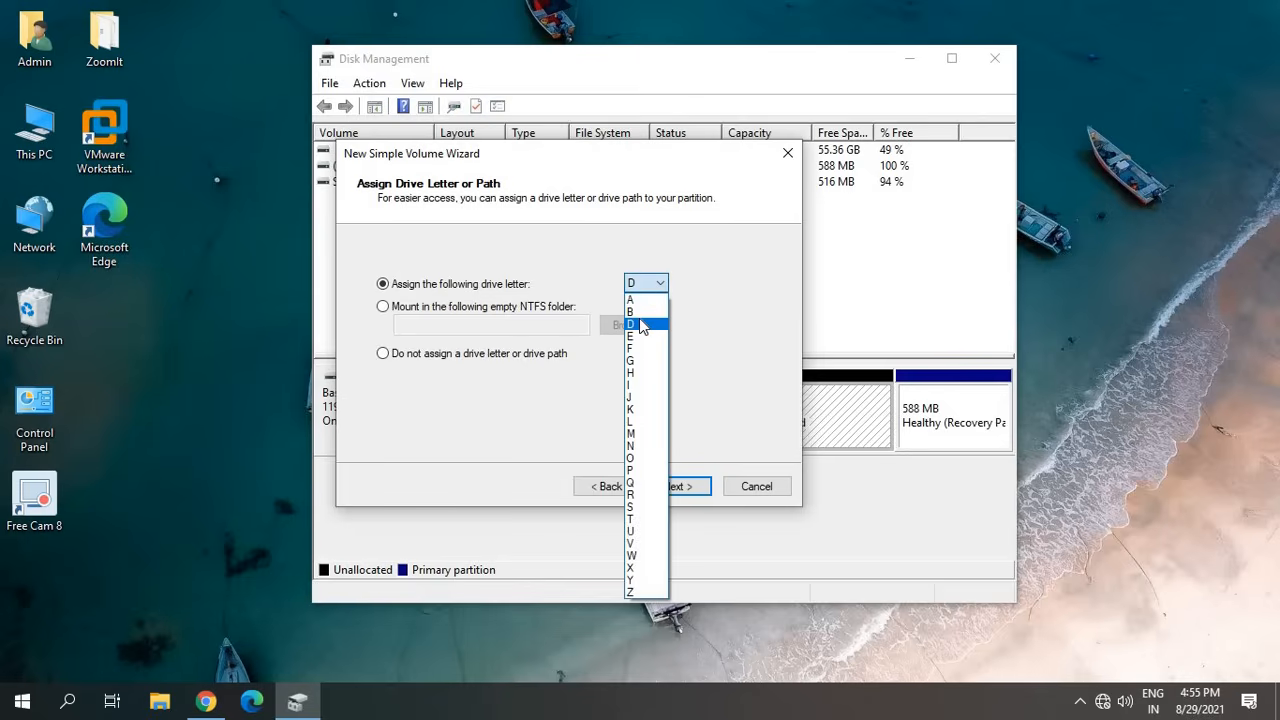
{"action": "left_click", "coordinate": [632, 324]}
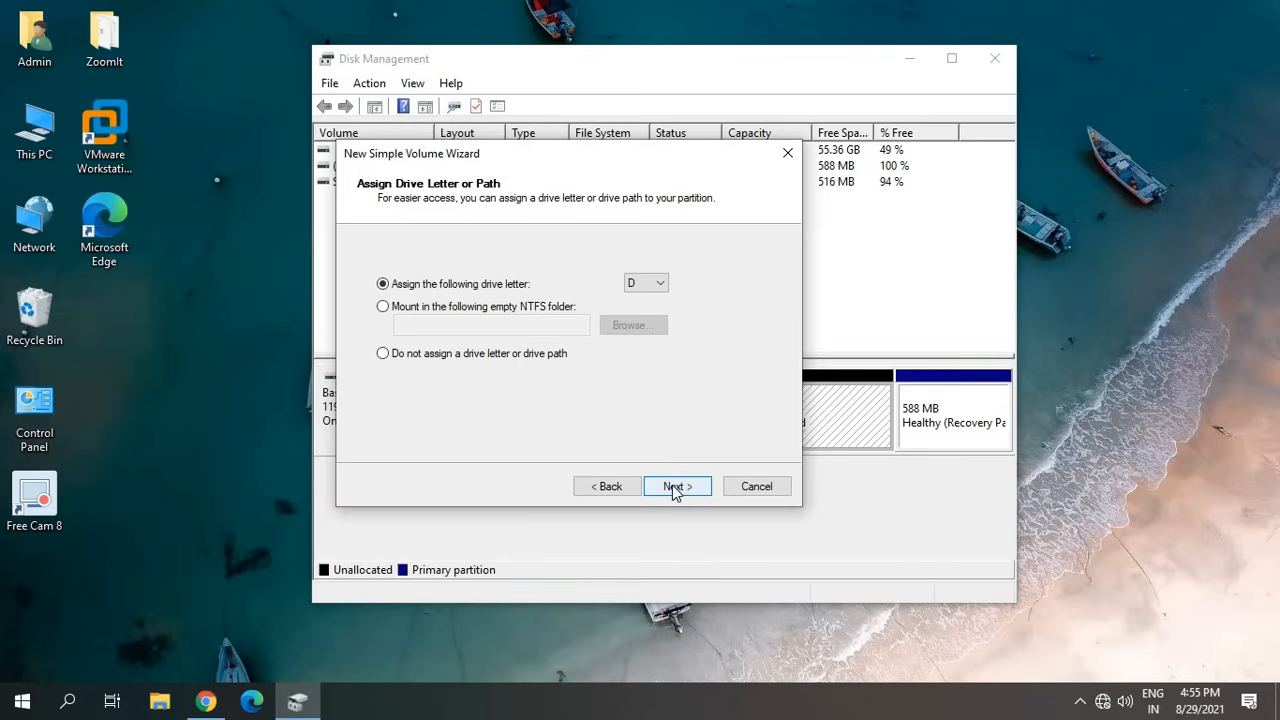
Format as NTFS labelled New Volume with quick format and finish, creating New Volume (D:)
{"action": "left_click", "coordinate": [676, 486]}
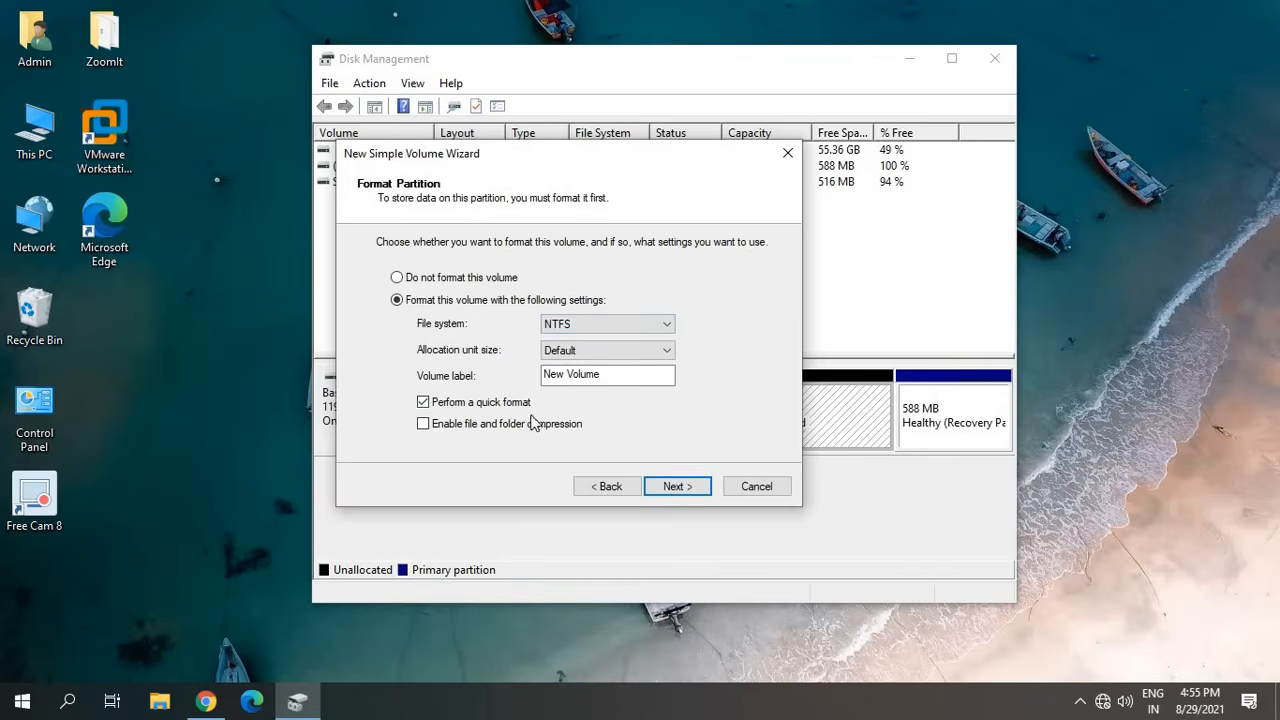
{"action": "left_click", "coordinate": [664, 324]}
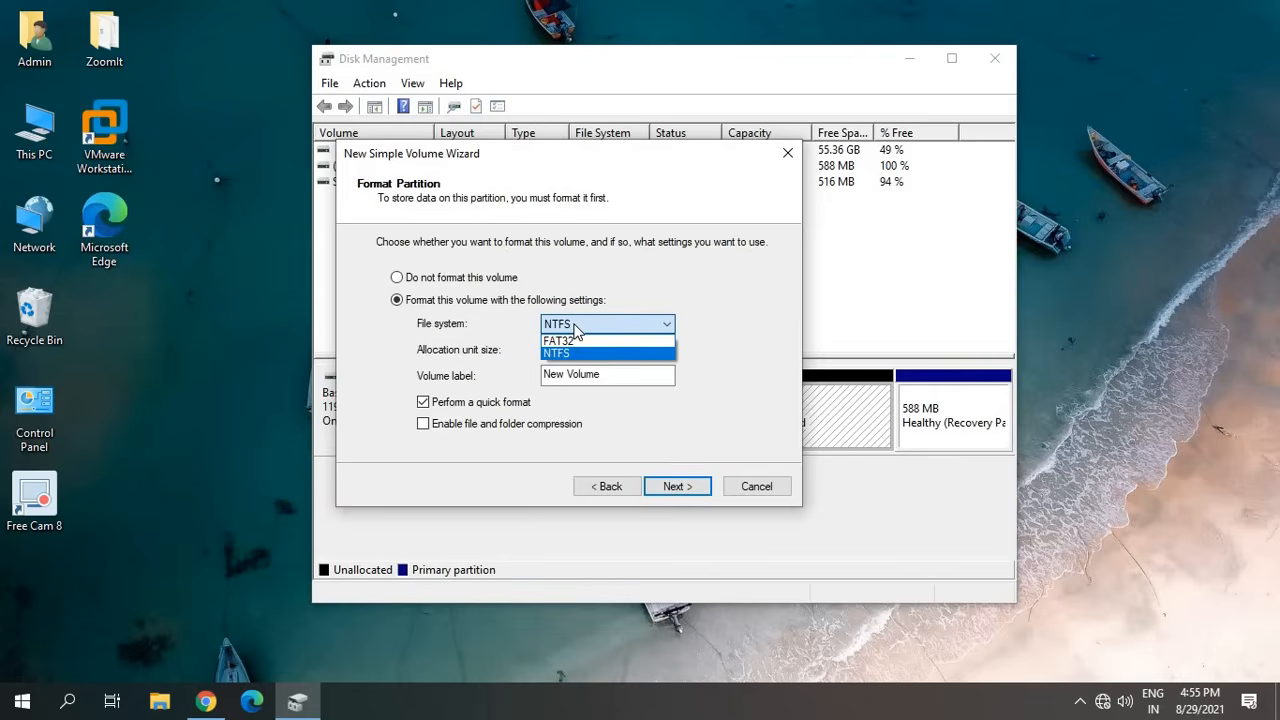
{"action": "mouse_move", "coordinate": [558, 340]}
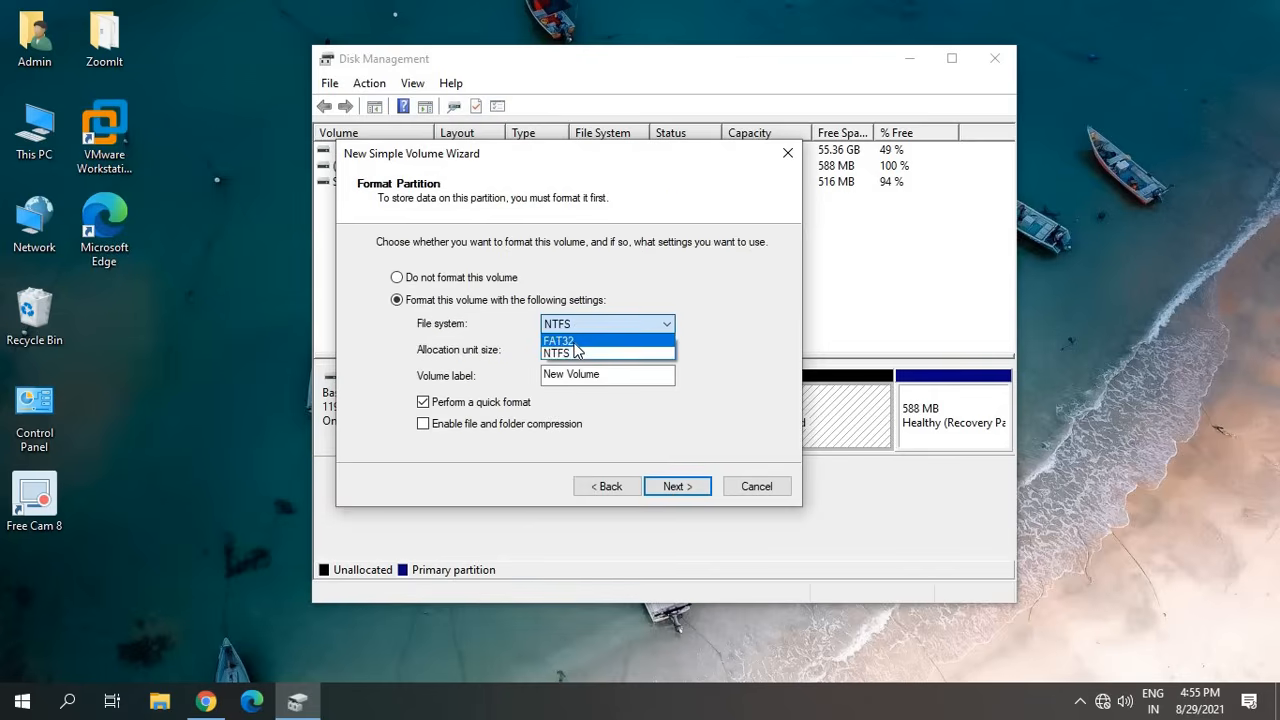
{"action": "left_click", "coordinate": [556, 340]}
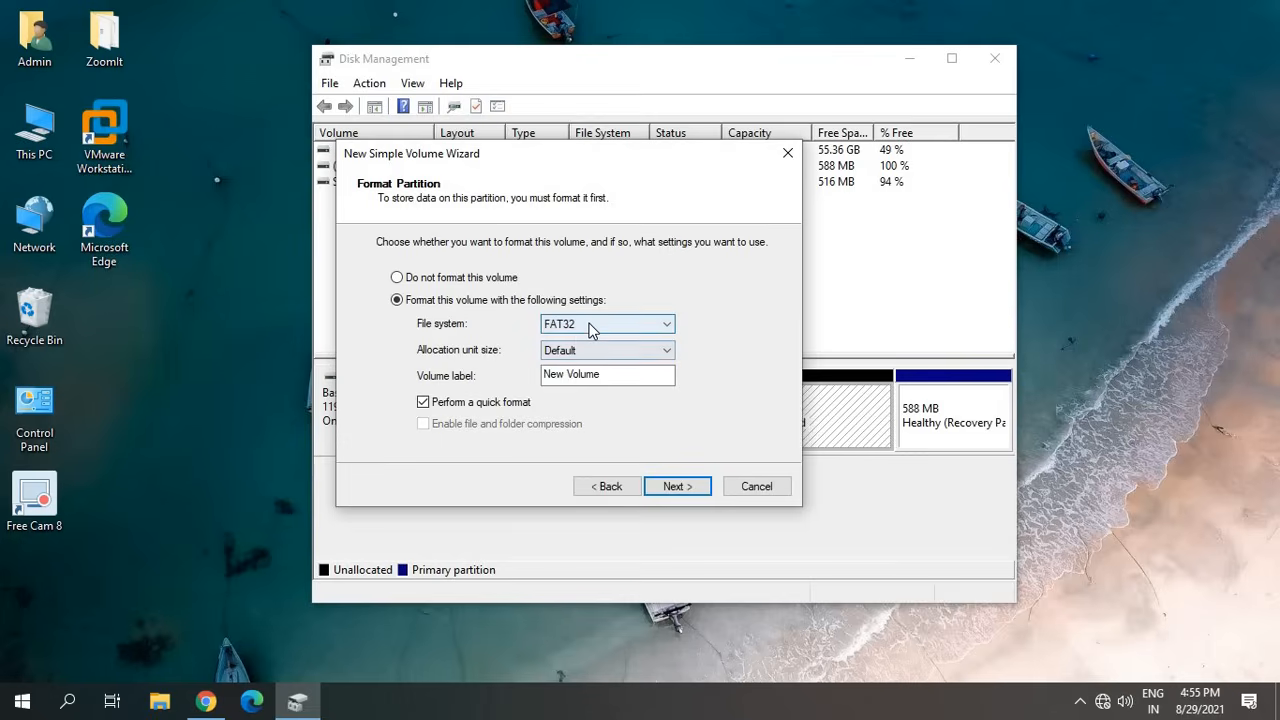
{"action": "left_click", "coordinate": [664, 324]}
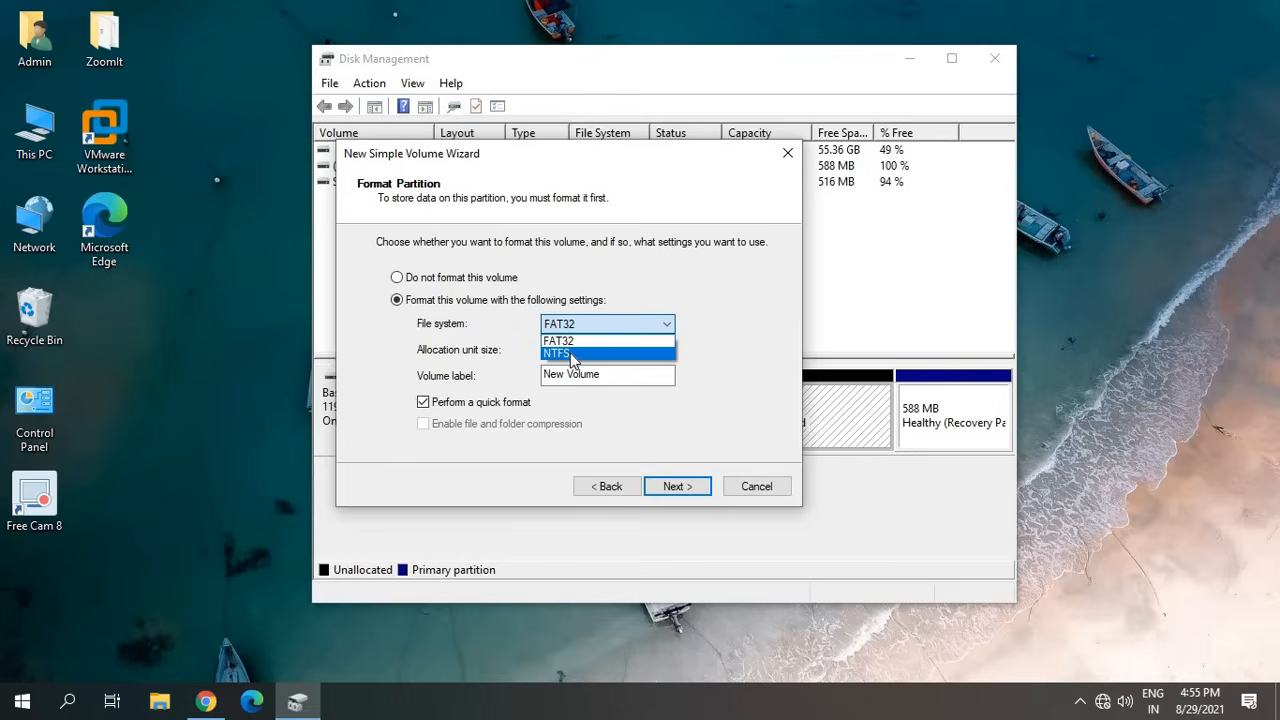
{"action": "left_click", "coordinate": [556, 352]}
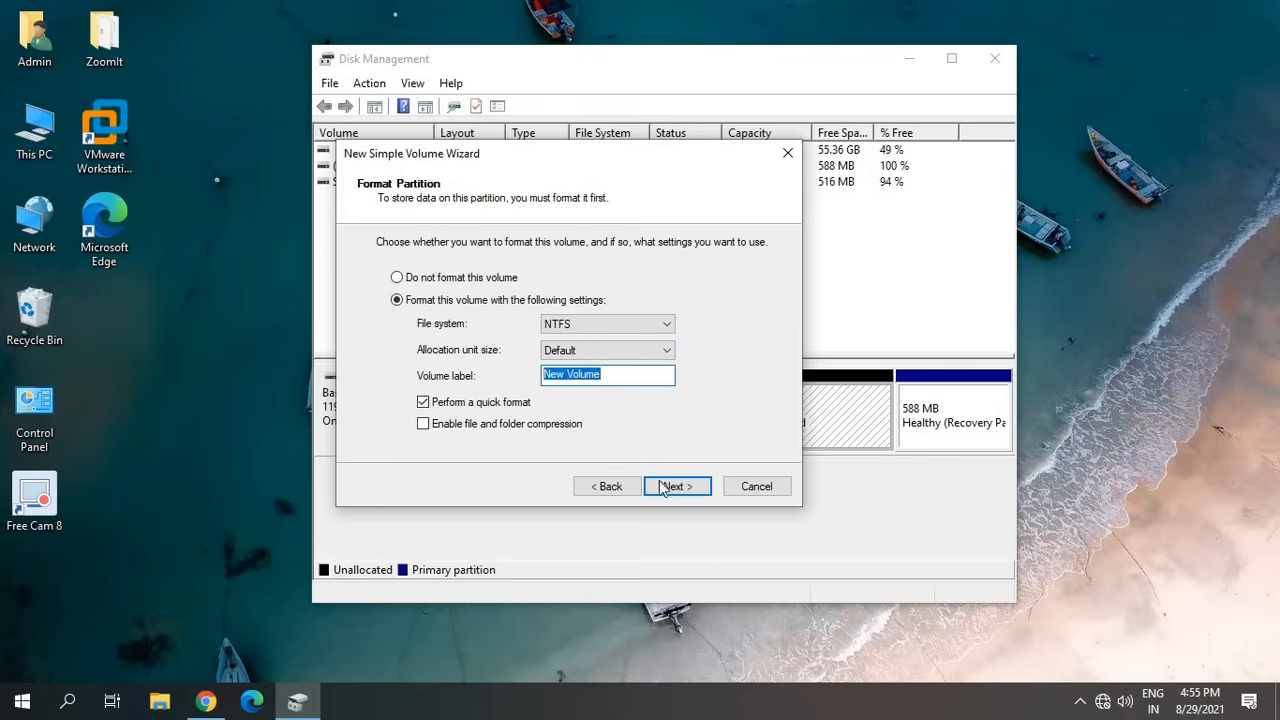
{"action": "left_click", "coordinate": [676, 486]}
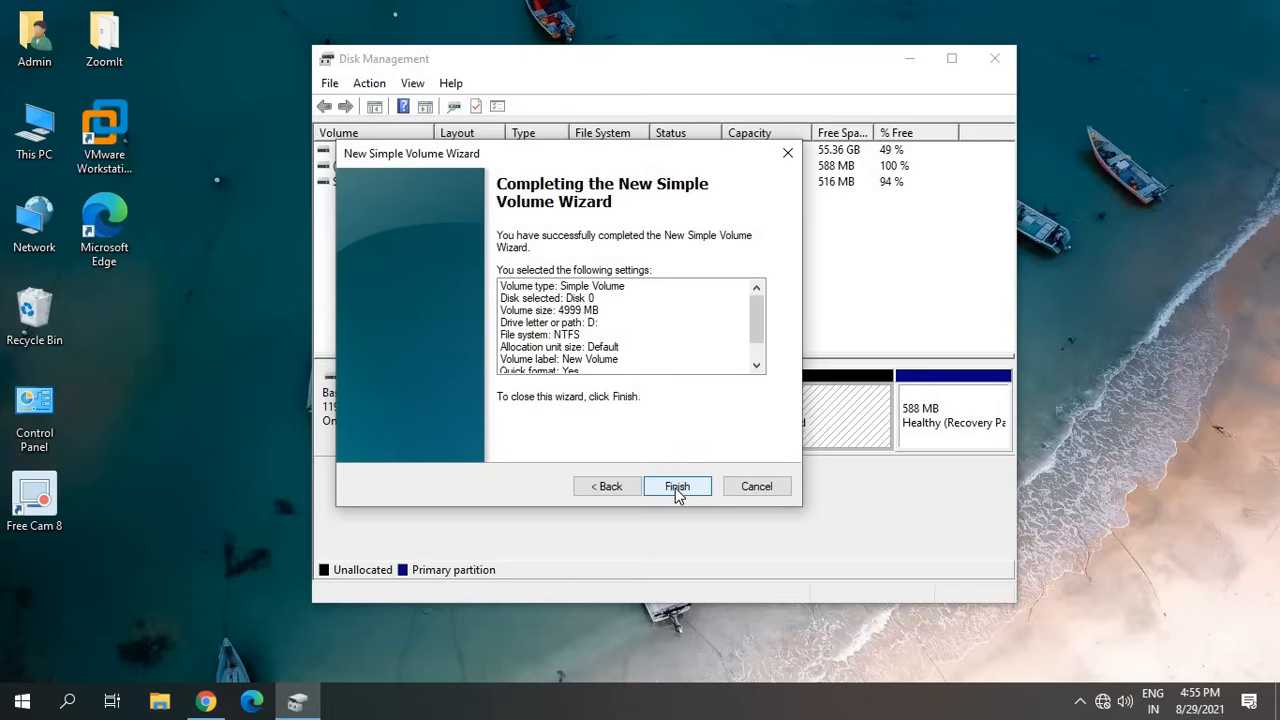
{"action": "left_click", "coordinate": [676, 486]}
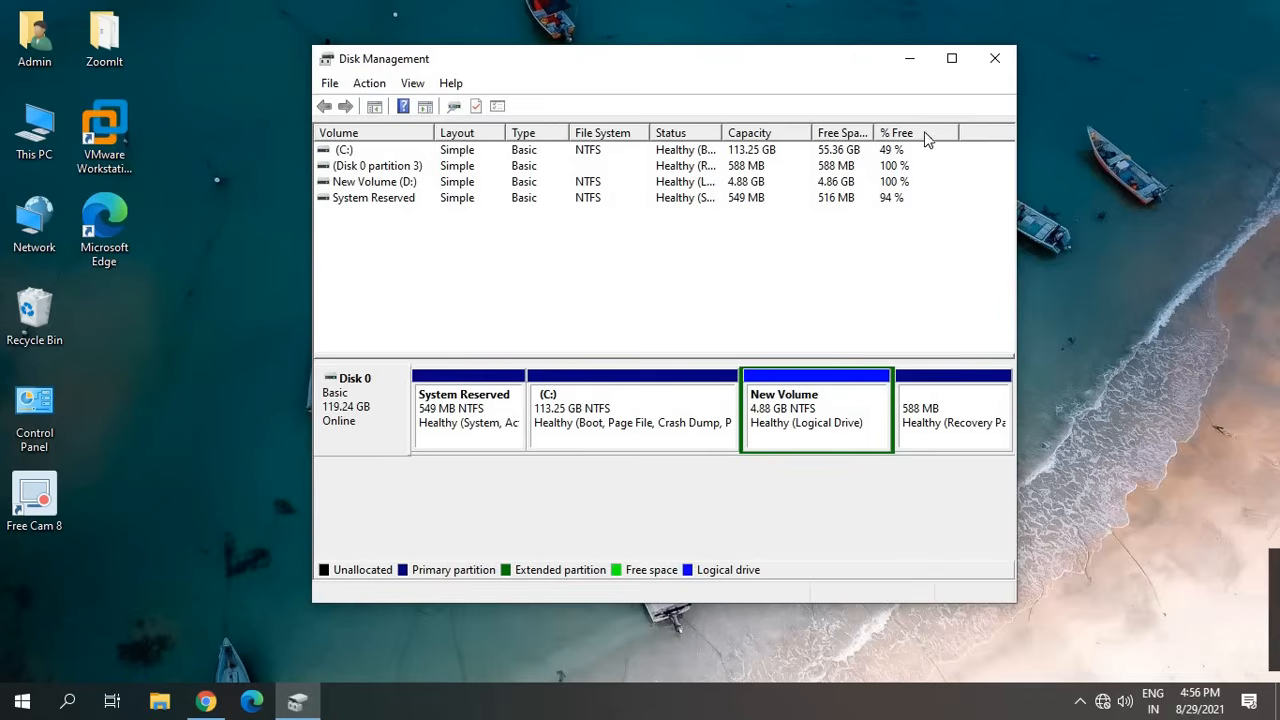
{"action": "mouse_move", "coordinate": [994, 58]}
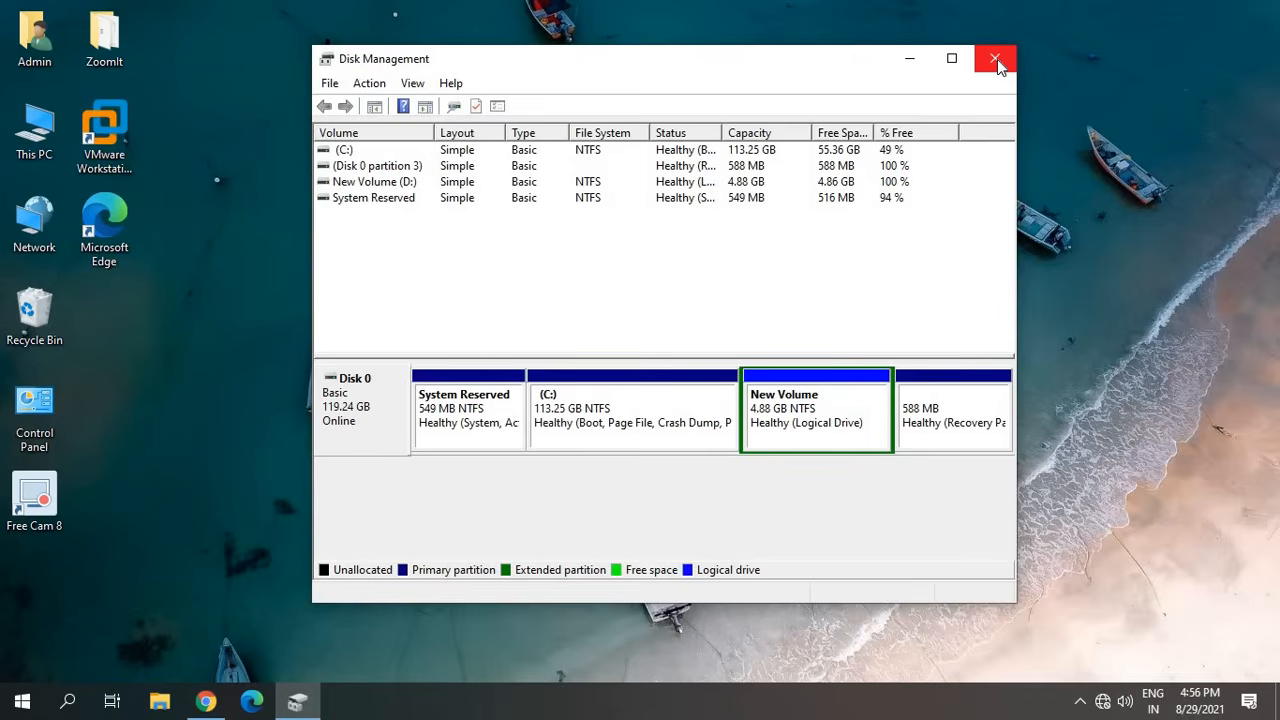
Close Disk Management and show This PC listing New Volume (D:) beside C:
{"action": "left_click", "coordinate": [994, 60]}
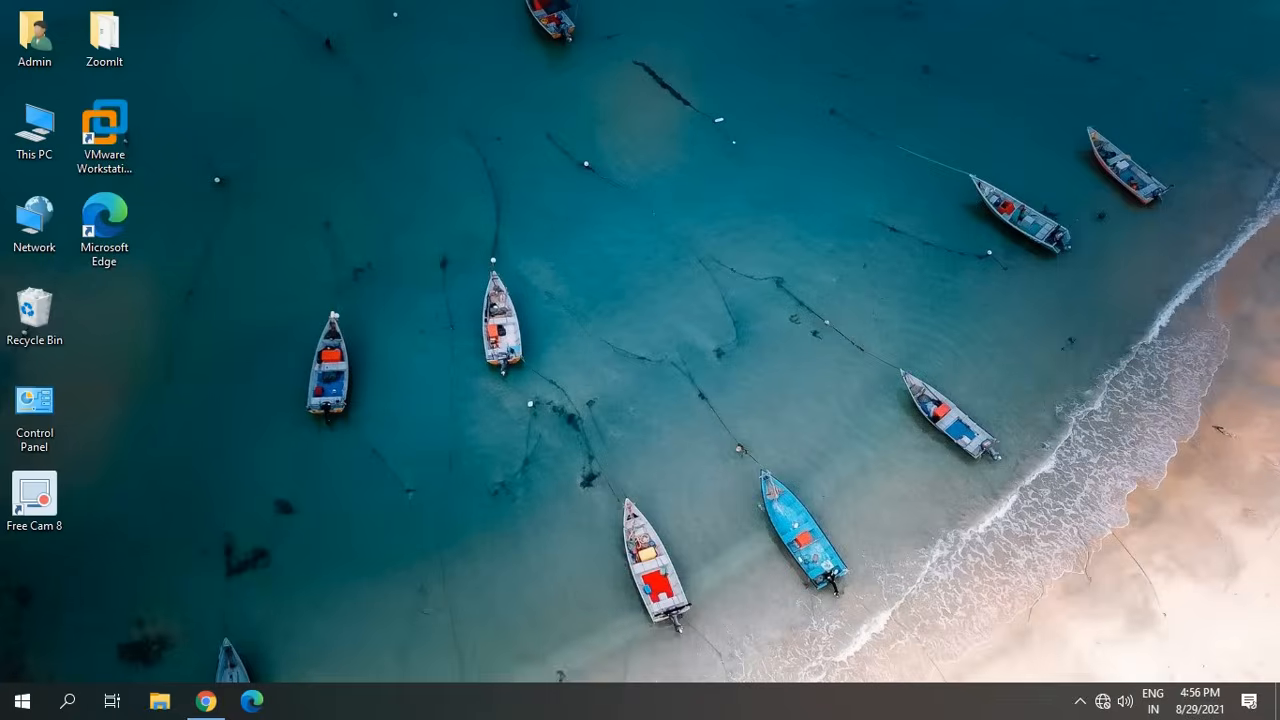
{"action": "left_click", "coordinate": [160, 700]}
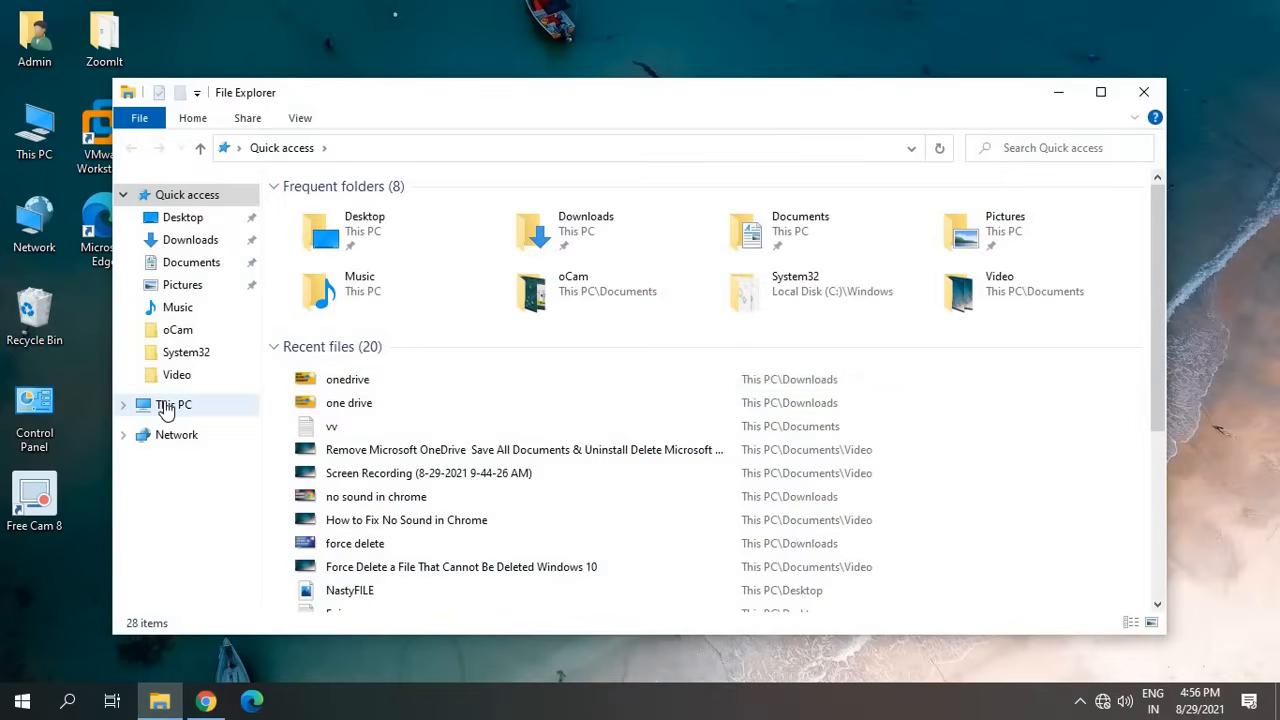
{"action": "left_click", "coordinate": [172, 404]}
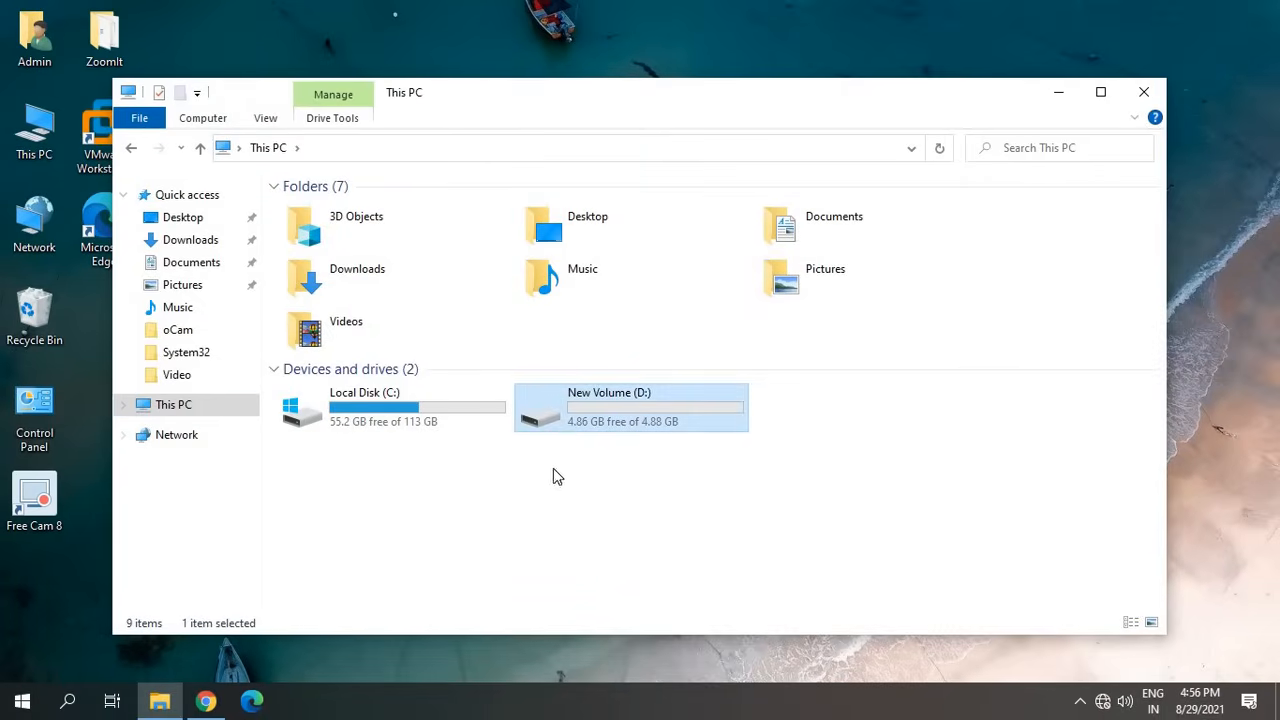
{"action": "mouse_move", "coordinate": [632, 490]}
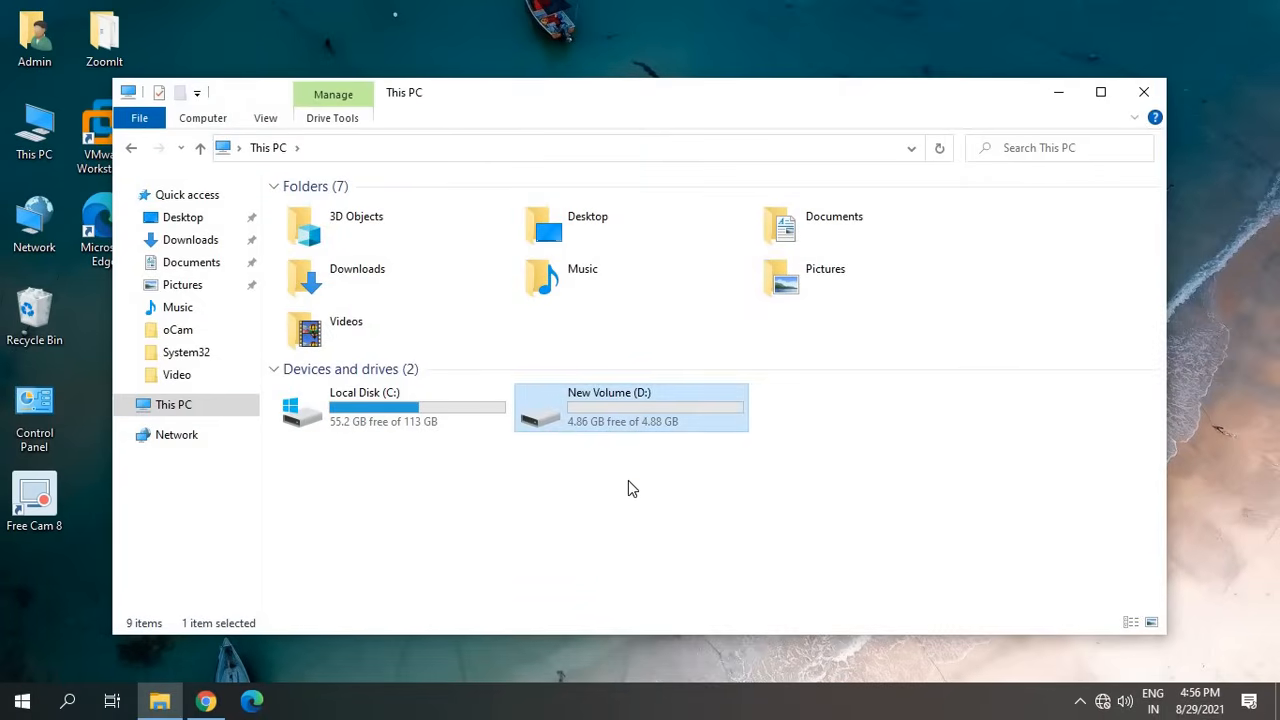
{"action": "mouse_move", "coordinate": [640, 480]}
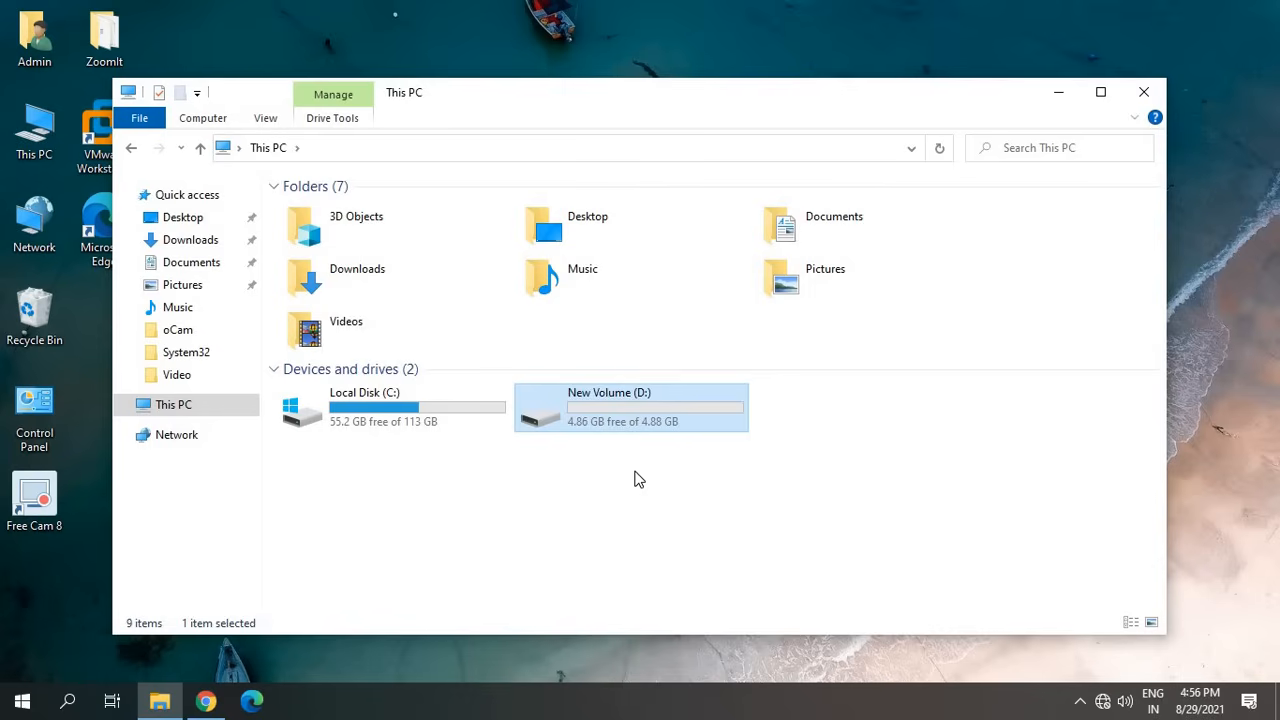